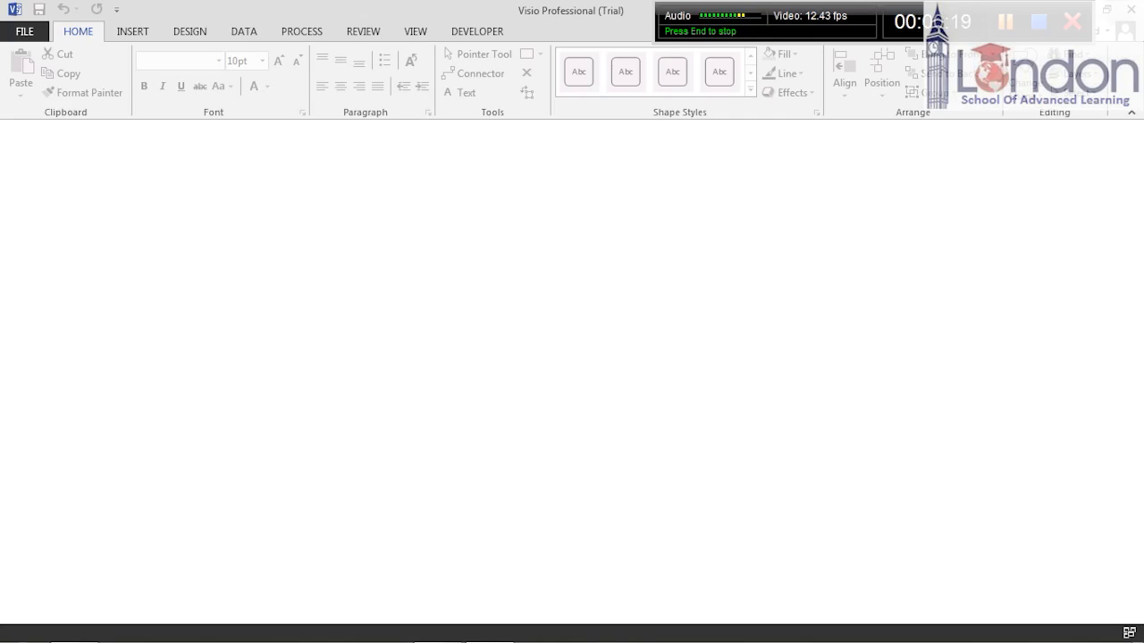
Create a new blank drawing with Metric Units via File > New
click(25, 32)
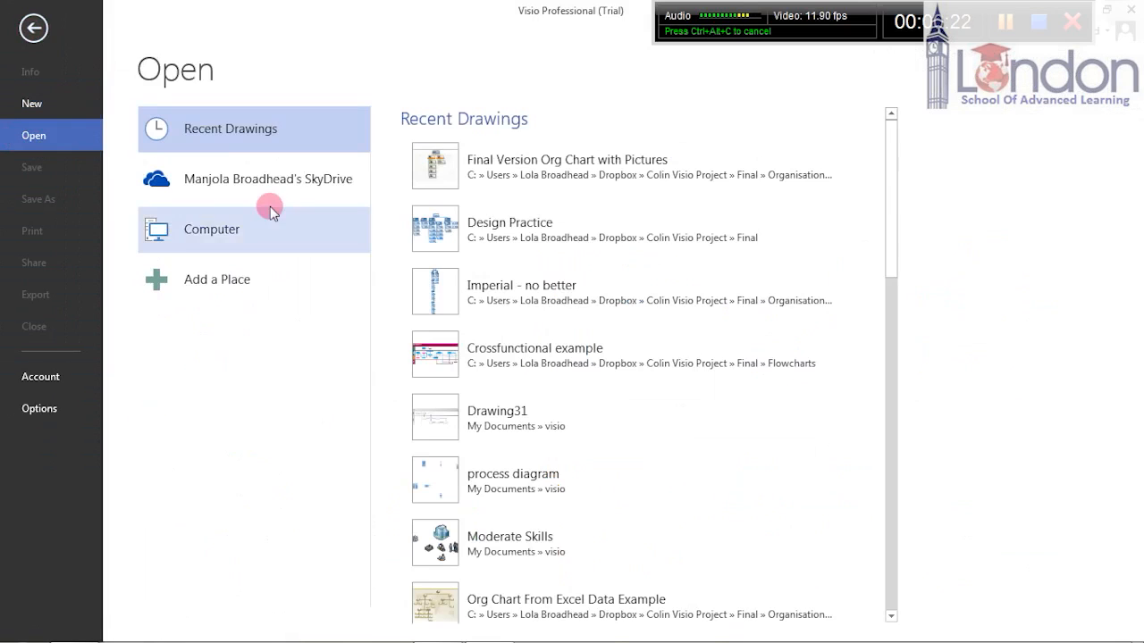
click(32, 102)
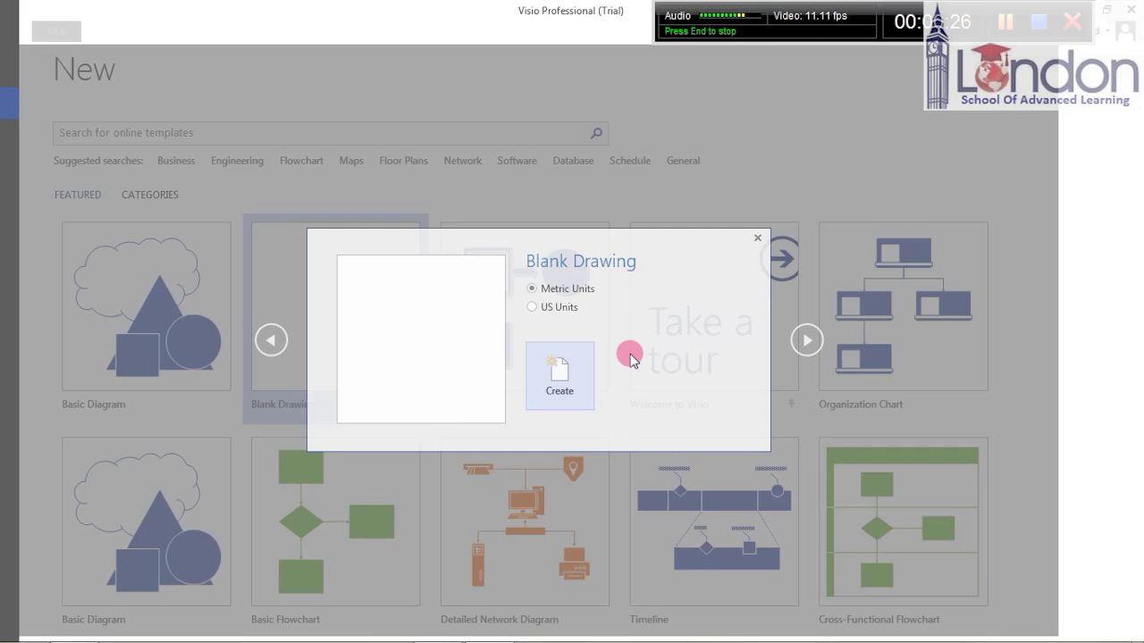
click(559, 374)
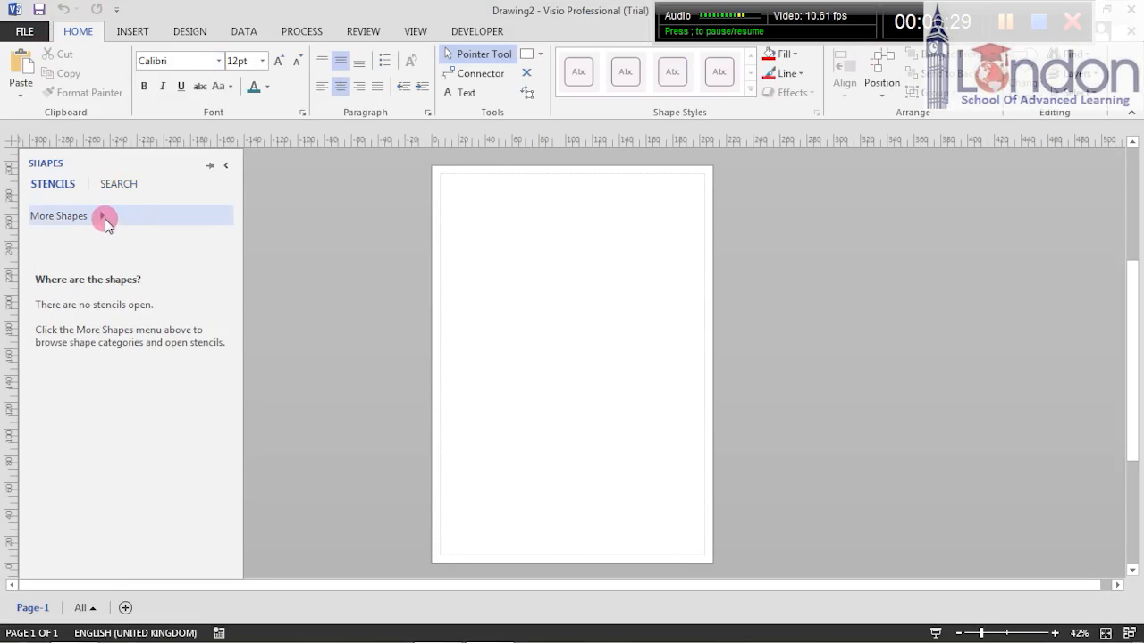
Load the Basic Shapes stencil from More Shapes > General
click(59, 215)
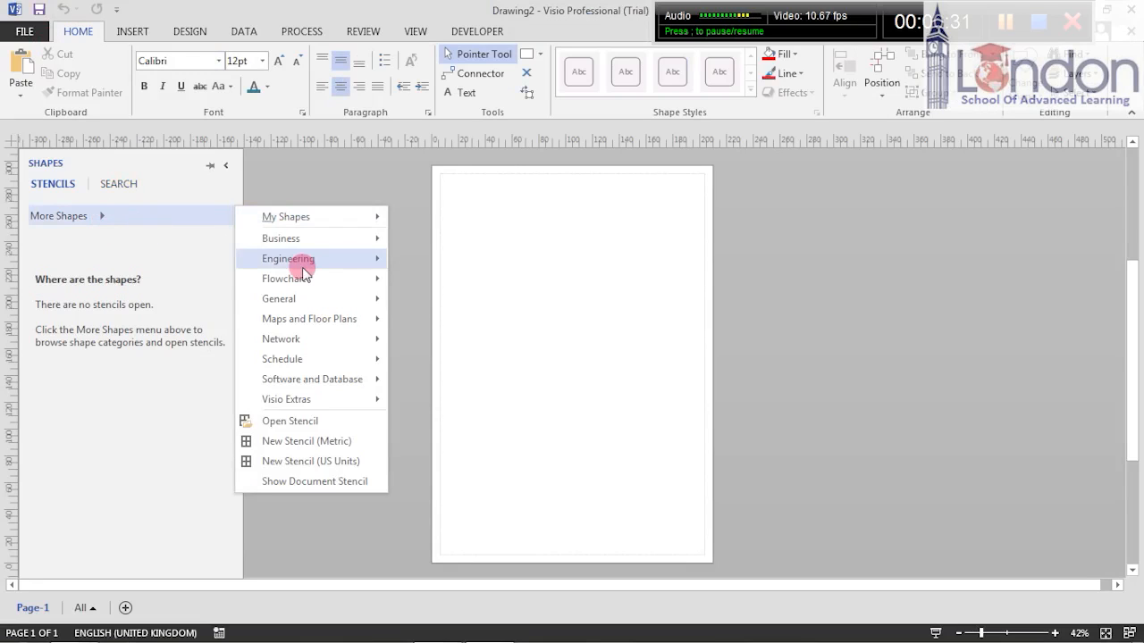
mouse_move(279, 298)
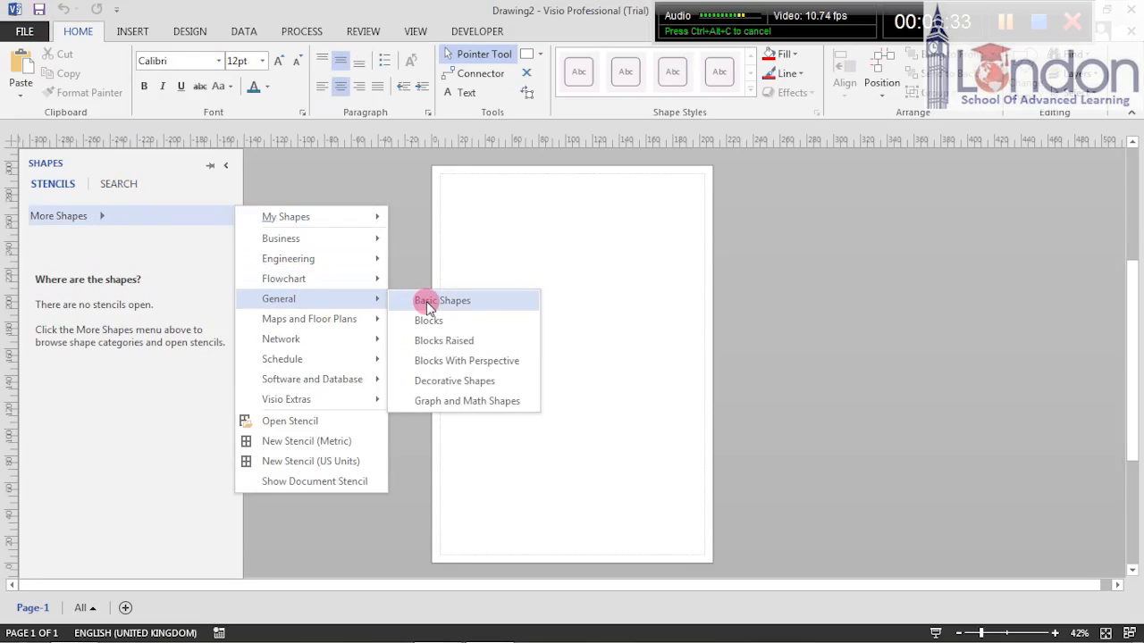
click(443, 301)
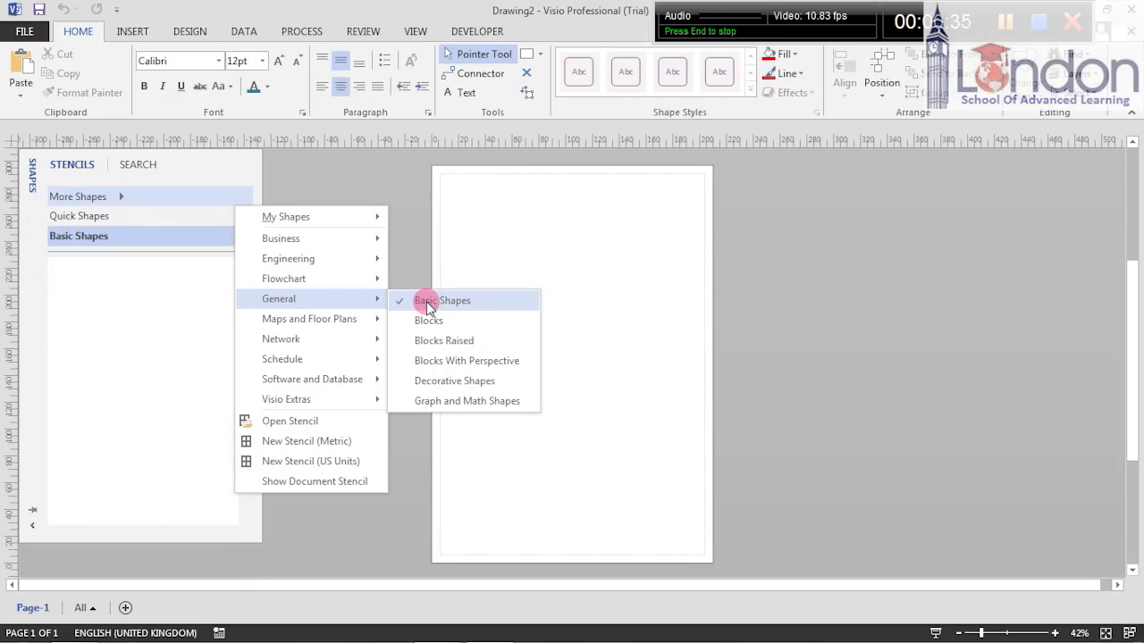
click(443, 300)
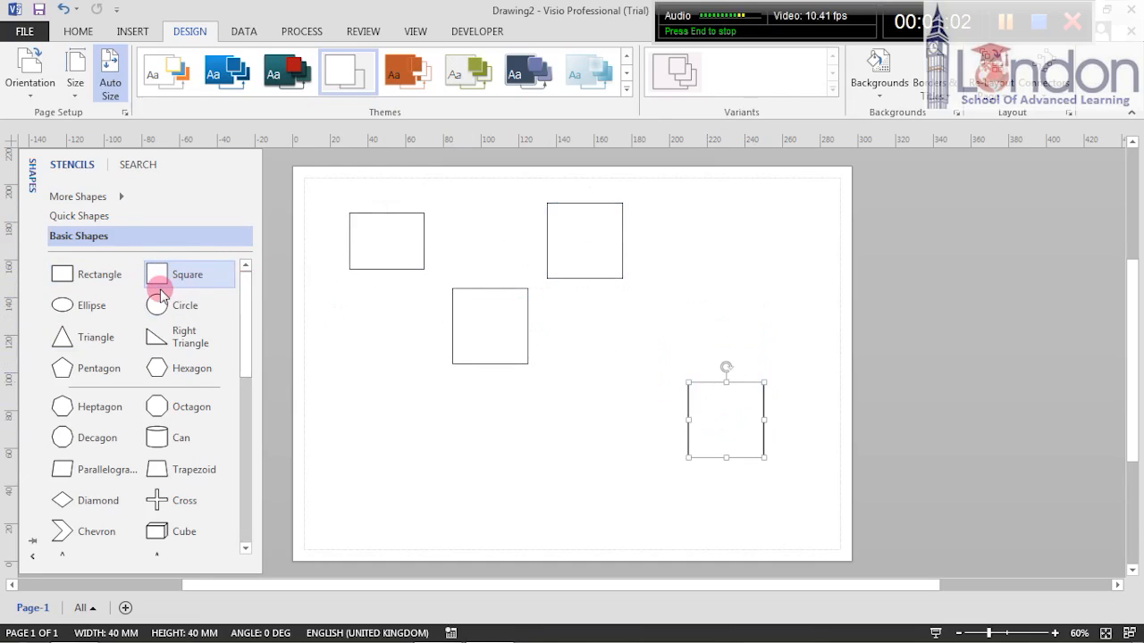
Place a circle right of the top squares and preview bottom alignment on them
drag(157, 303, 744, 240)
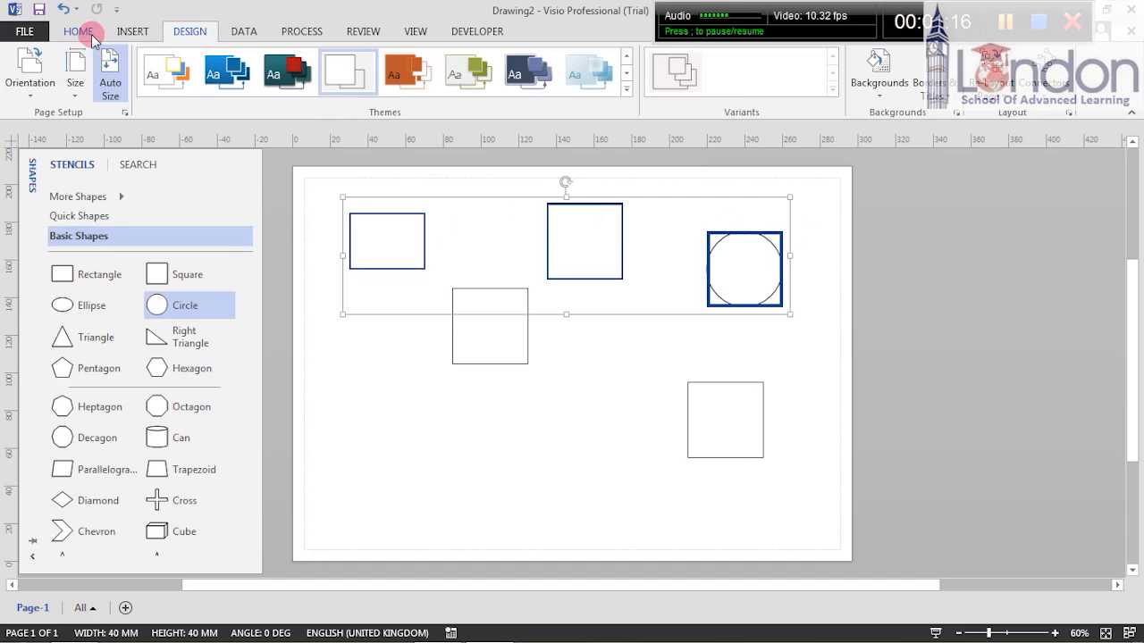
click(71, 32)
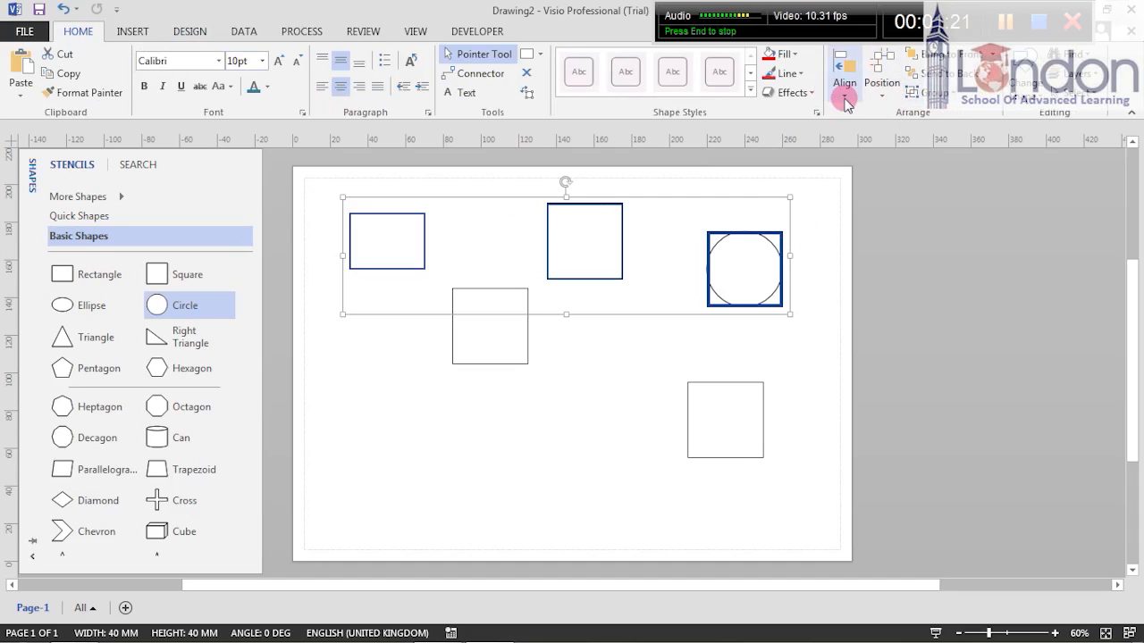
click(835, 81)
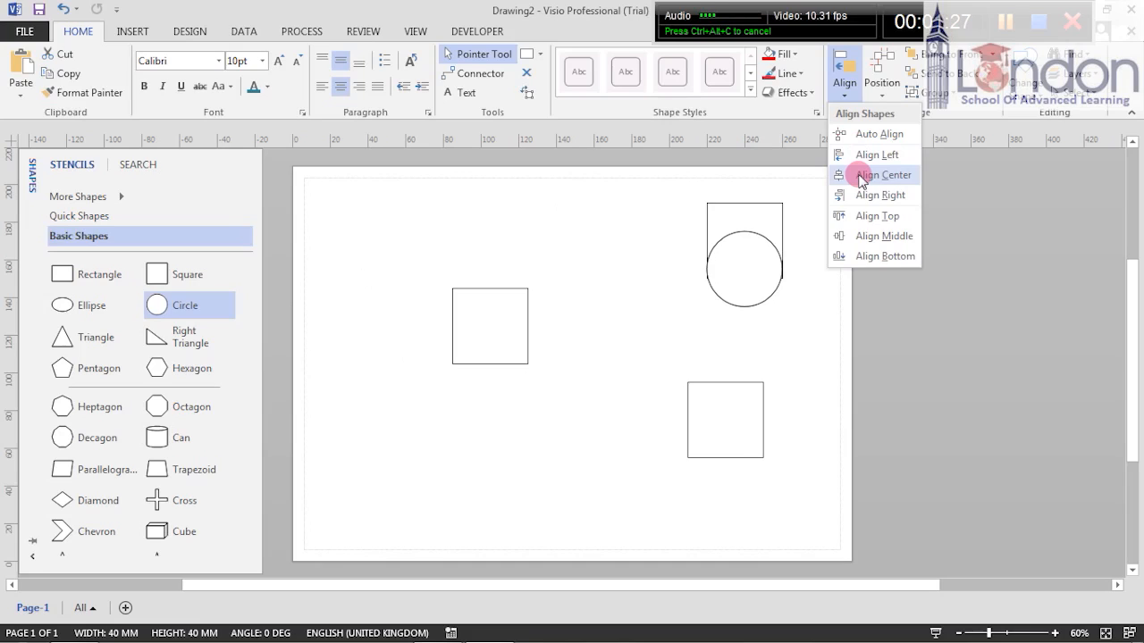
mouse_move(861, 195)
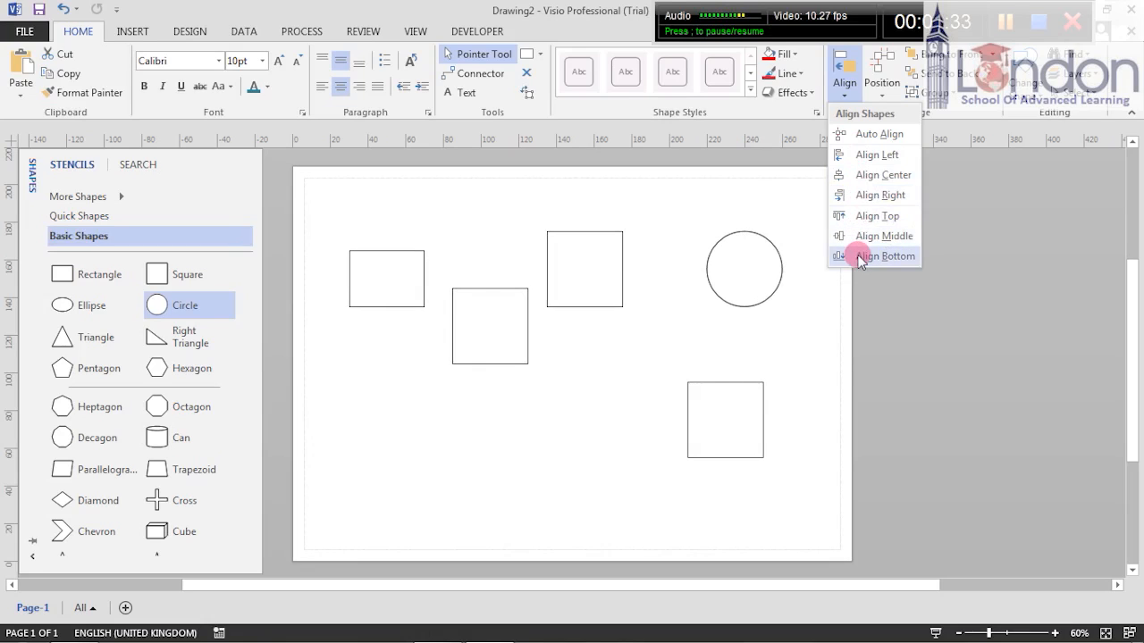
click(884, 258)
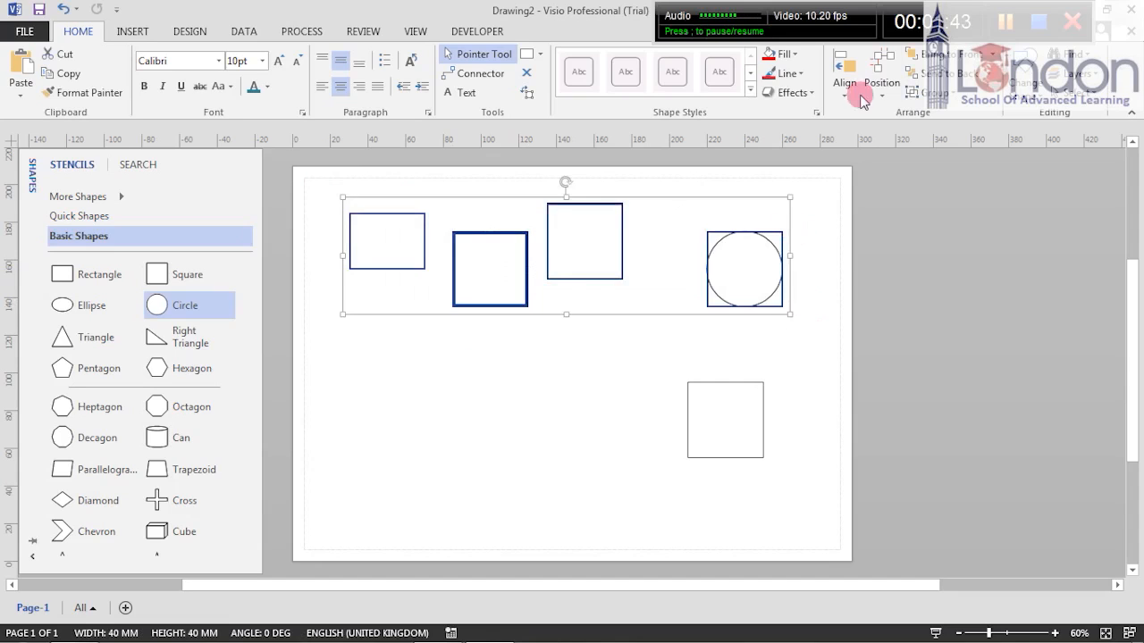
Review the Home > Align options for the top-row shapes
click(836, 82)
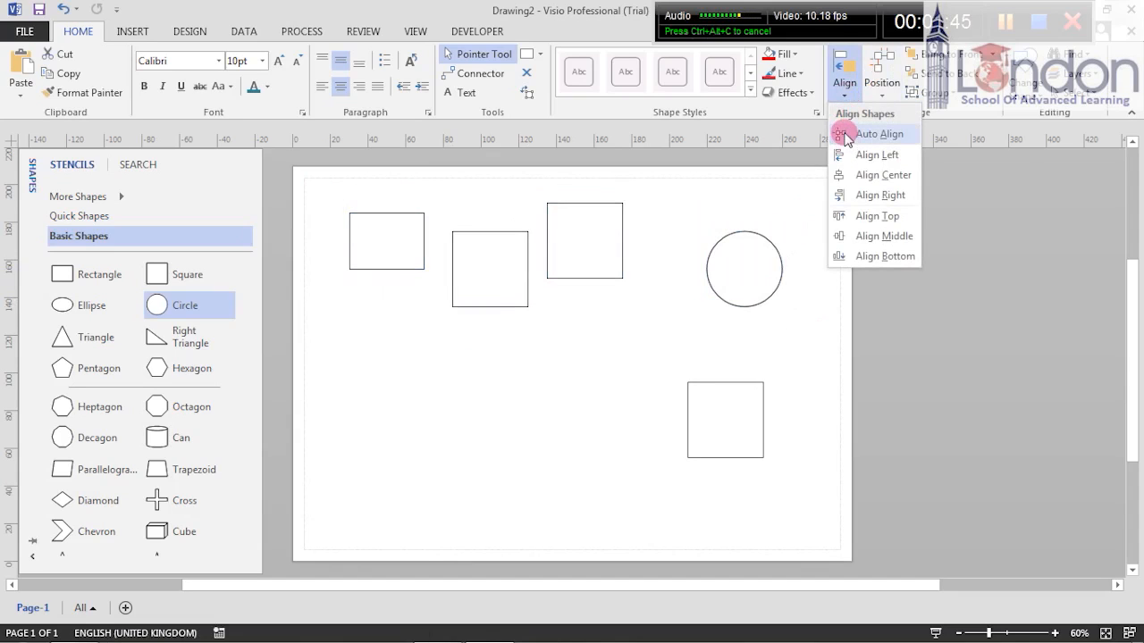
mouse_move(851, 161)
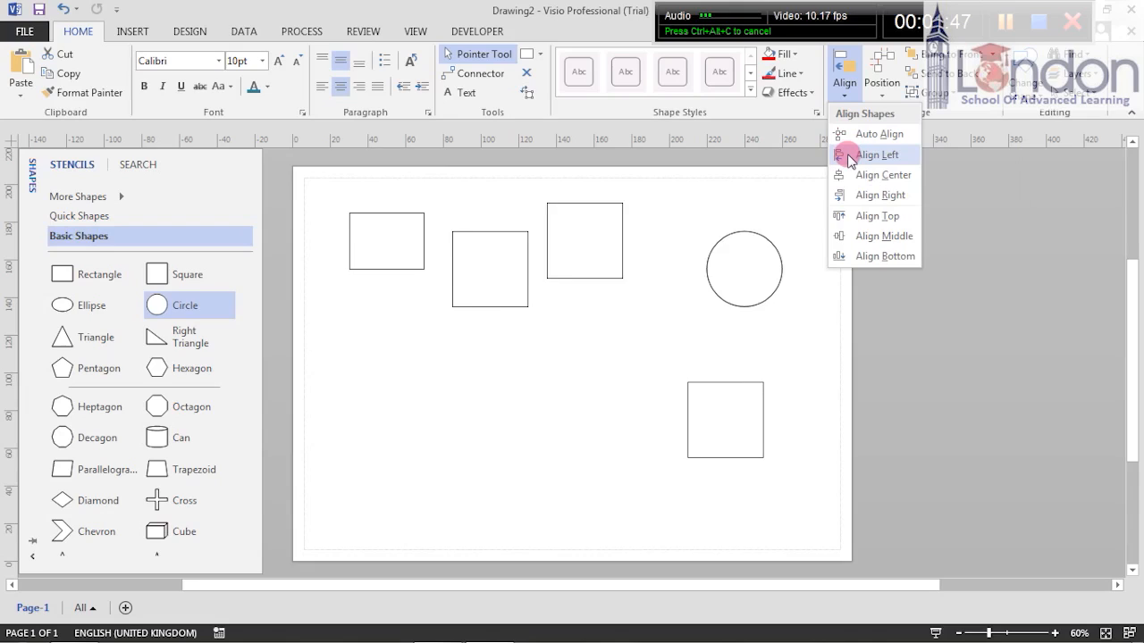
mouse_move(855, 134)
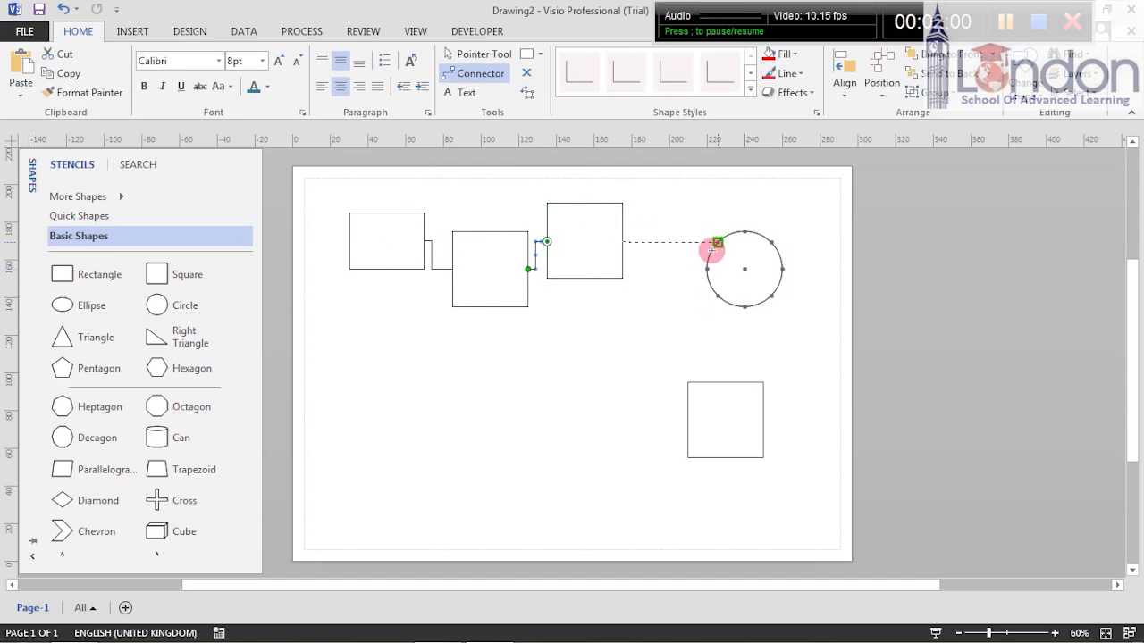
Select the connected top row and Auto Align it so connectors run straight
click(479, 53)
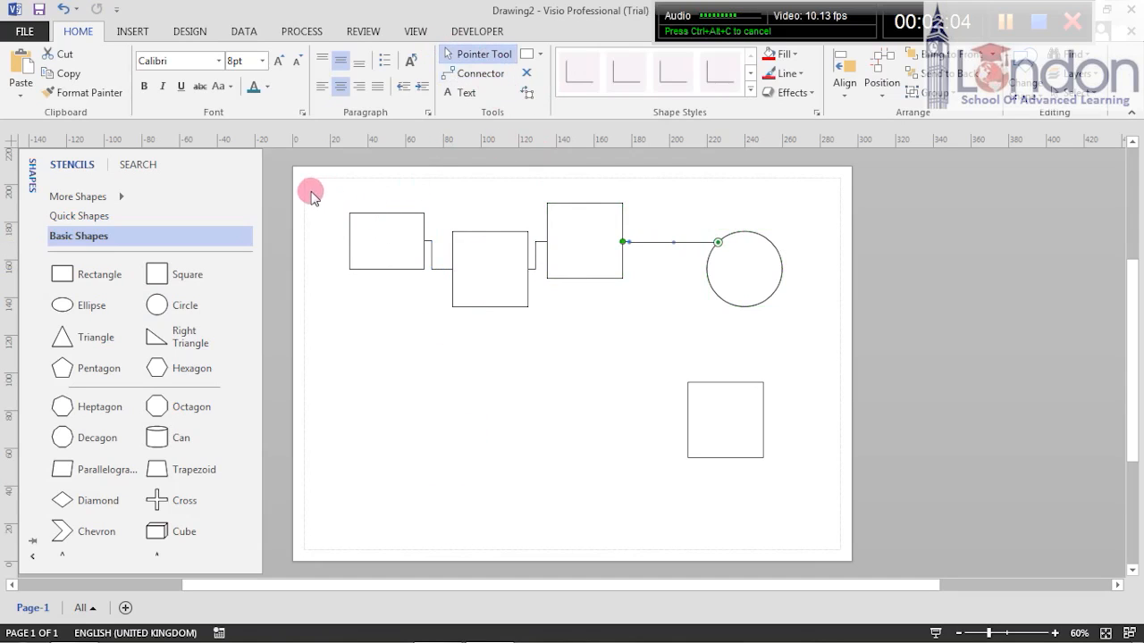
drag(311, 195, 808, 322)
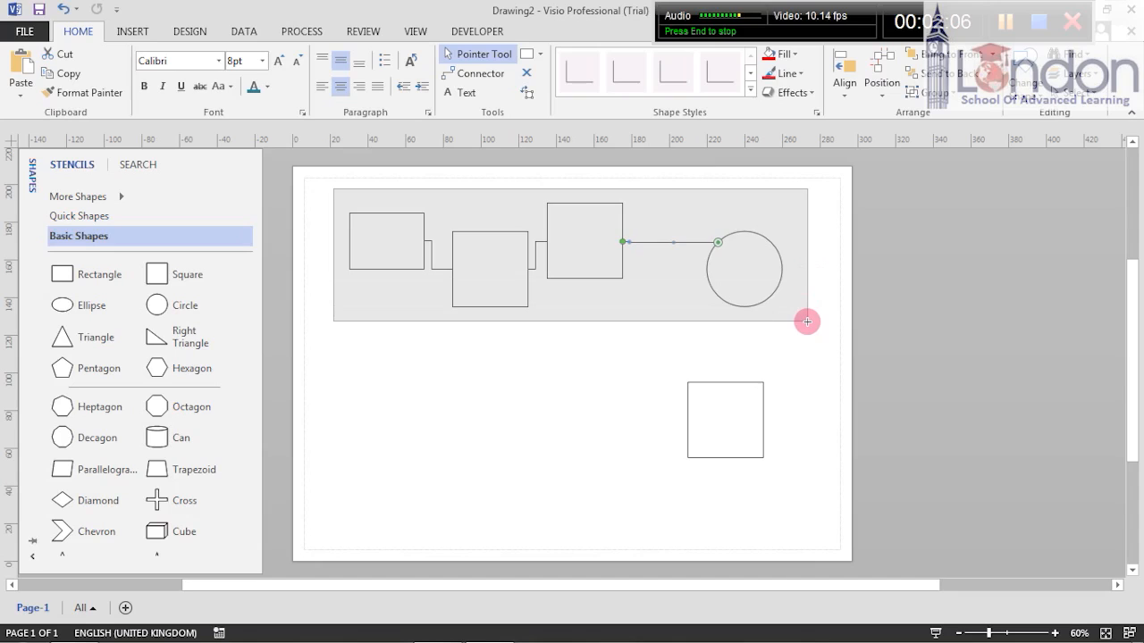
click(844, 70)
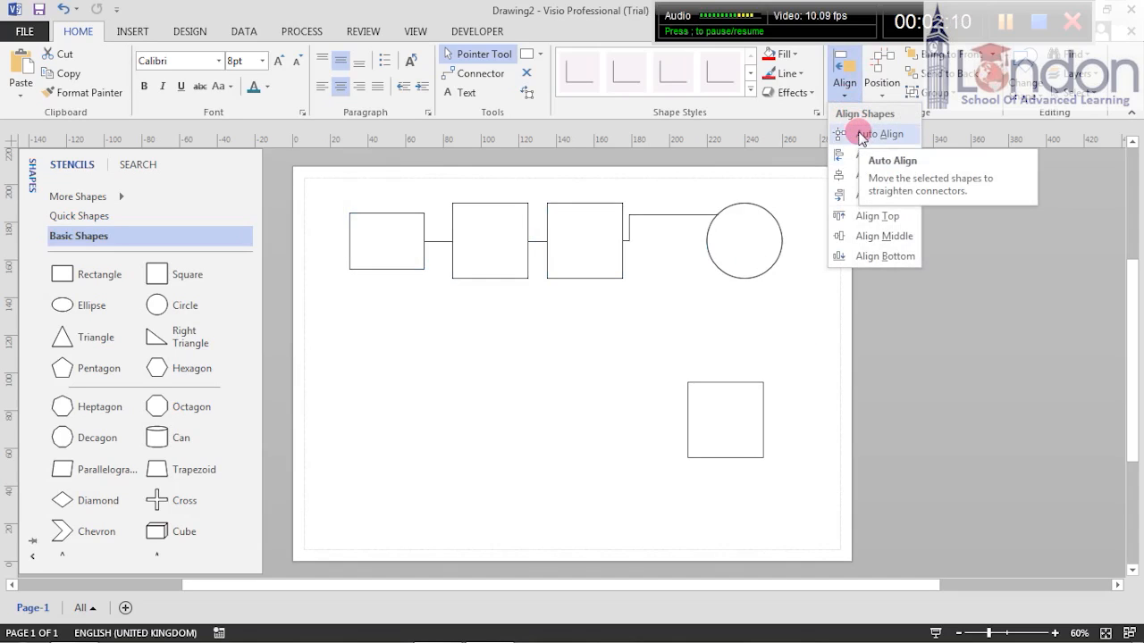
click(880, 133)
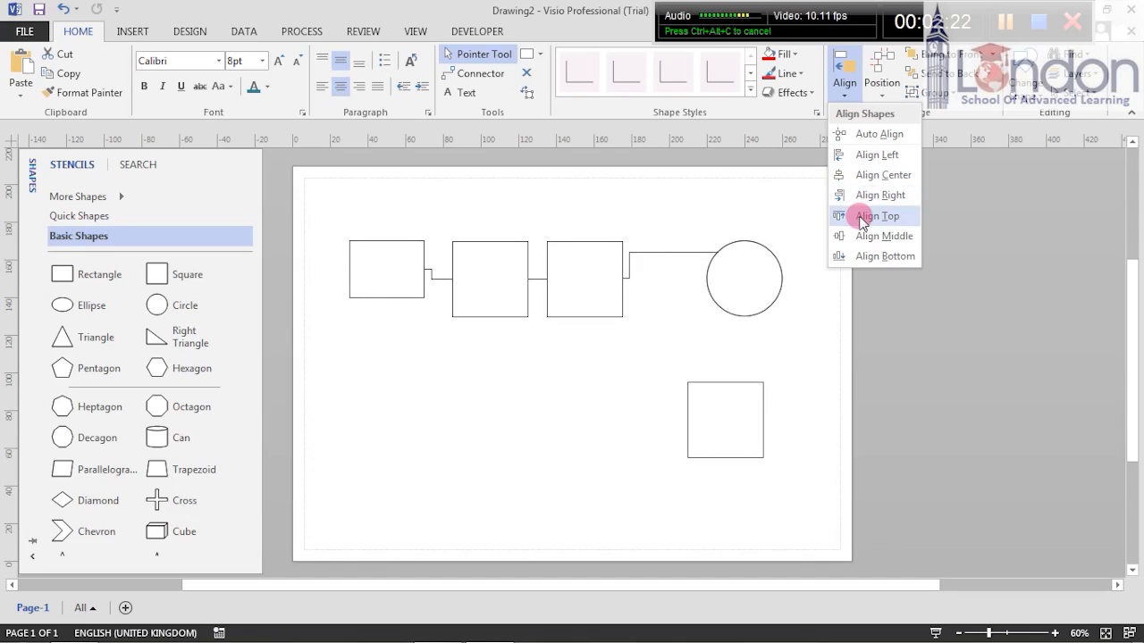
Try Align Top and Align Bottom on the row, then settle on Auto Align
click(876, 214)
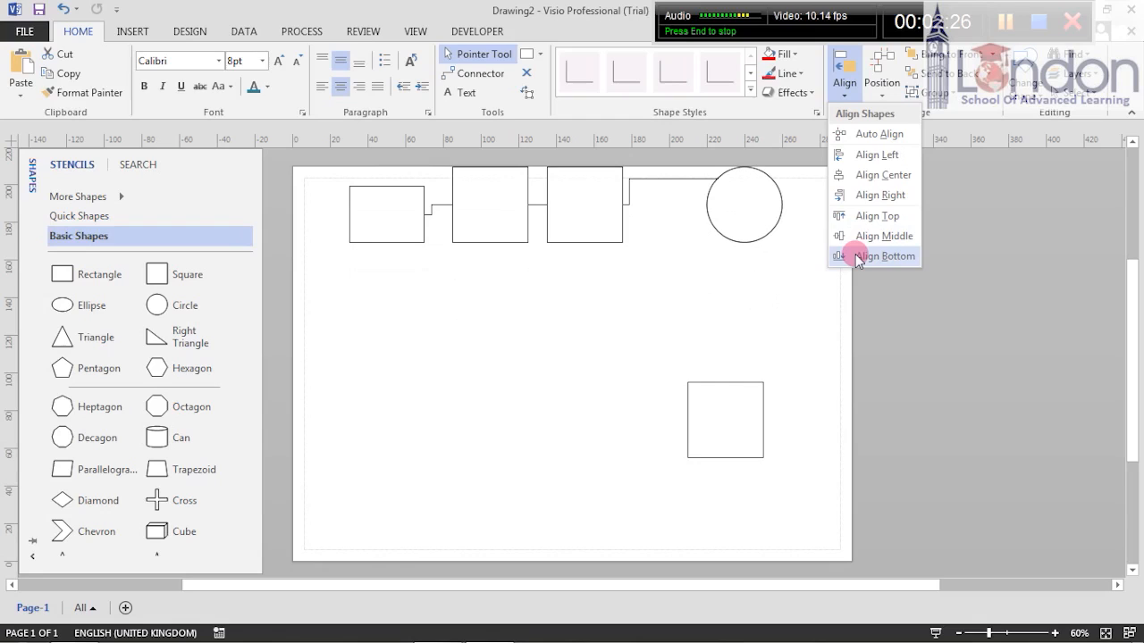
click(885, 256)
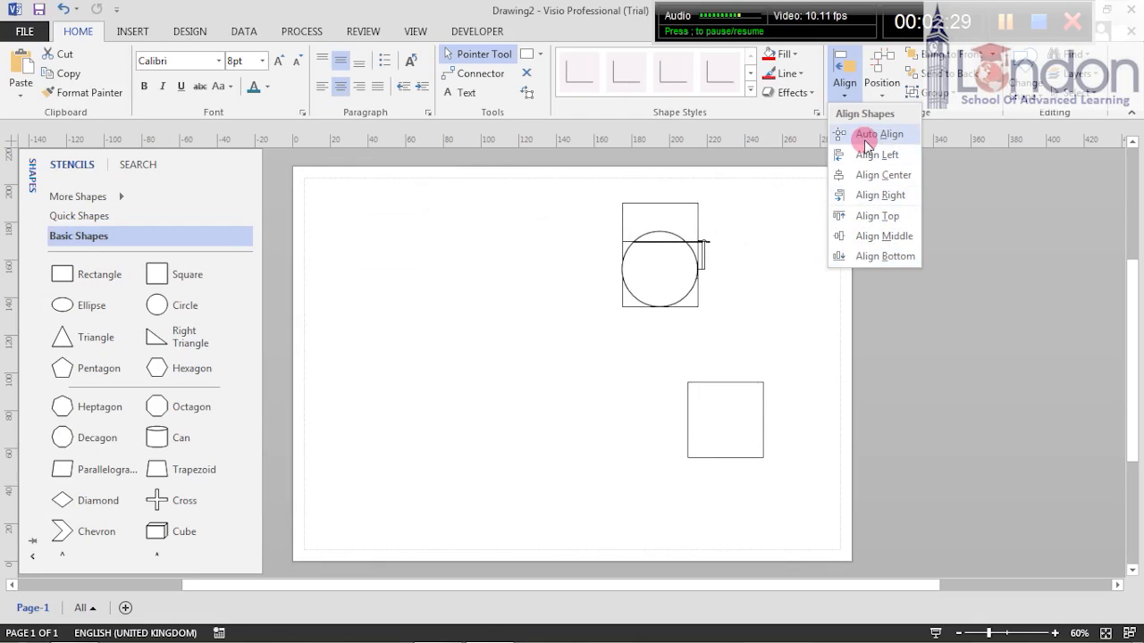
click(880, 132)
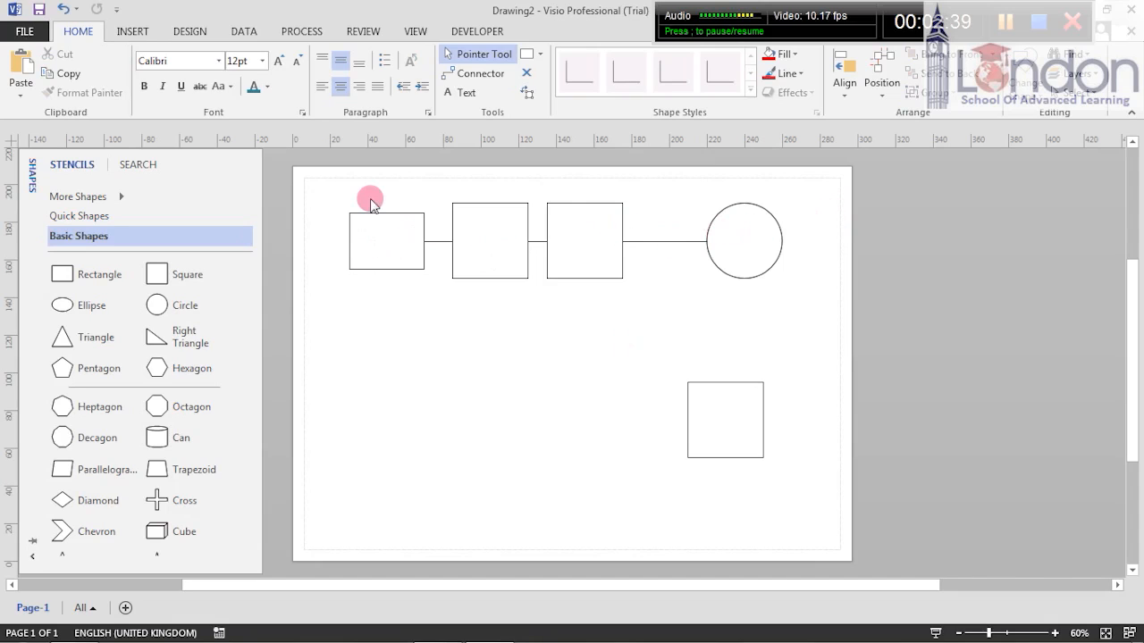
mouse_move(772, 204)
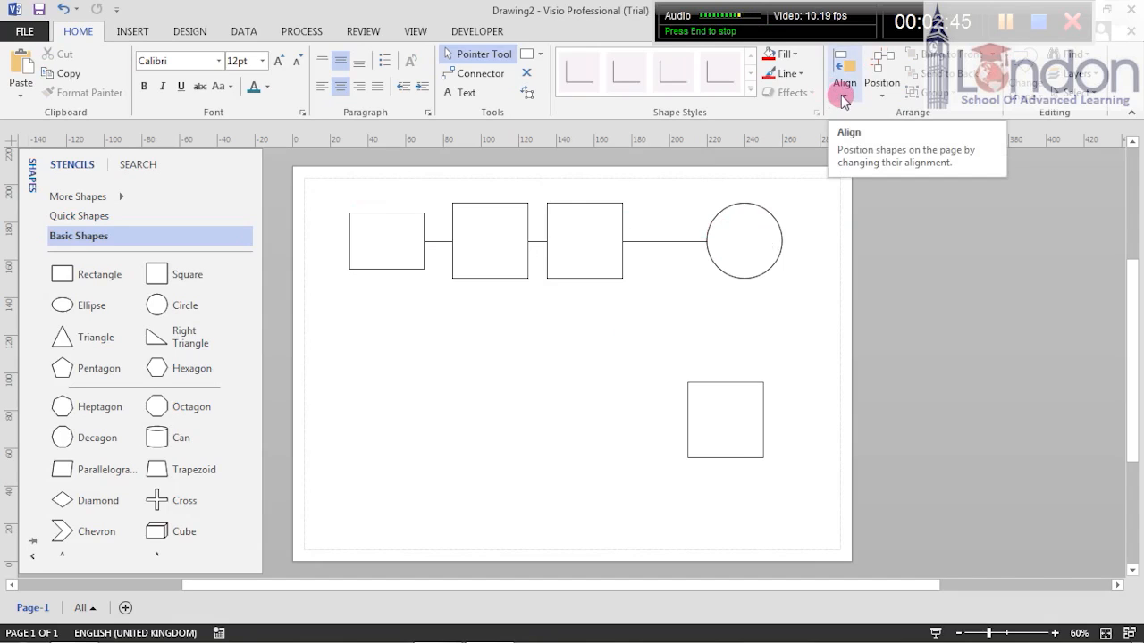
Insert a second blank page, Page-2, into the drawing
click(842, 73)
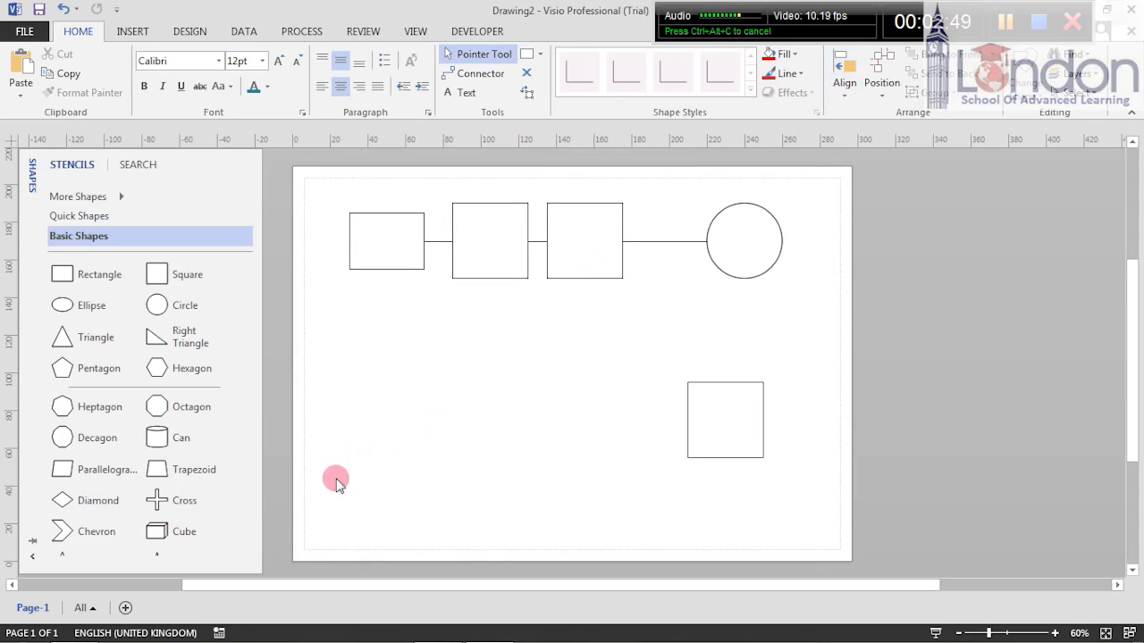
scroll(down, 3)
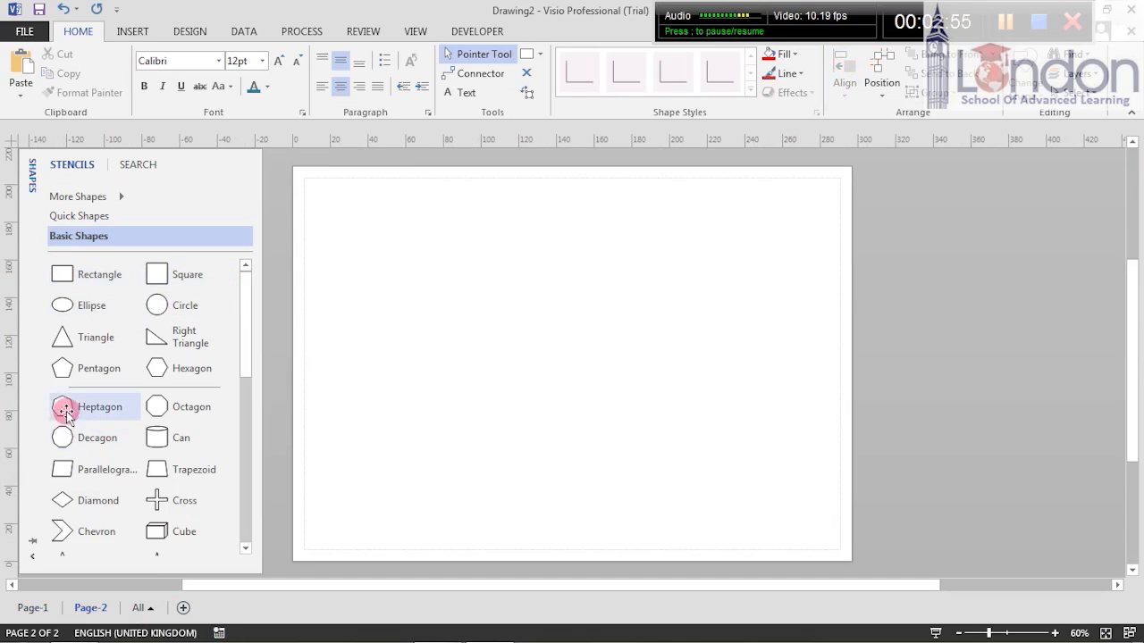
Place a heptagon and another polygon near the top of page 2
drag(61, 407, 386, 224)
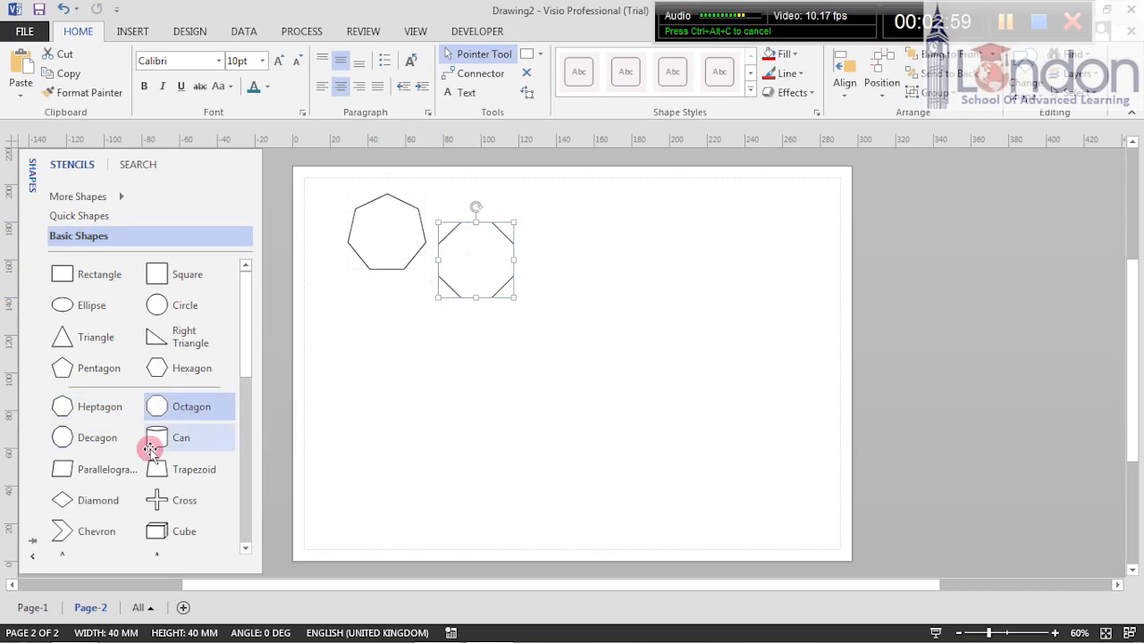
drag(157, 436, 594, 232)
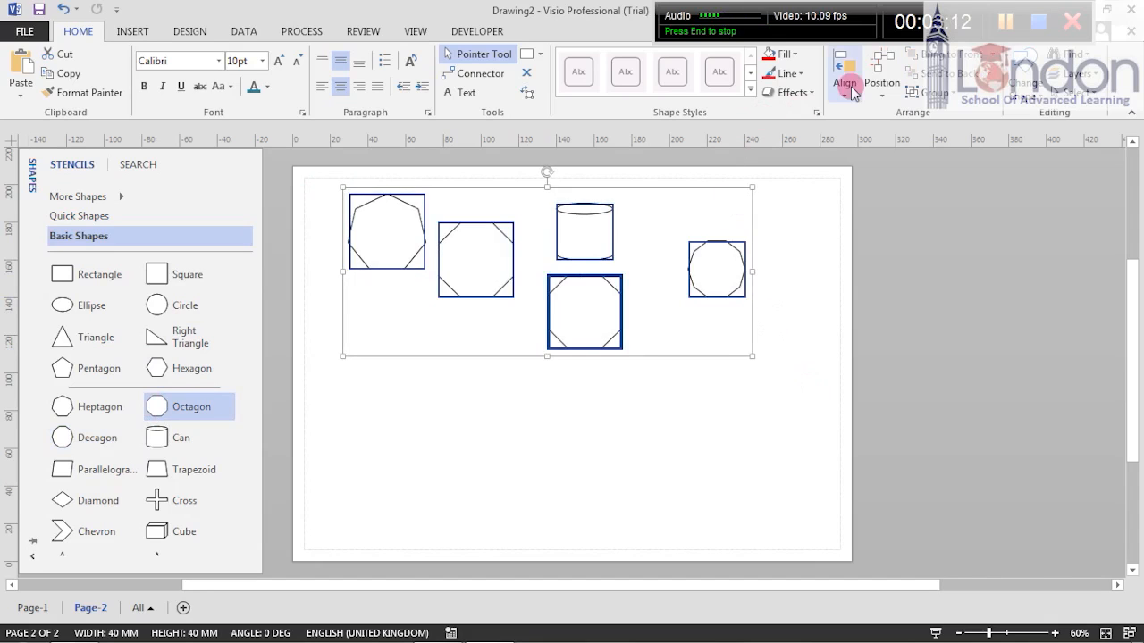
click(839, 75)
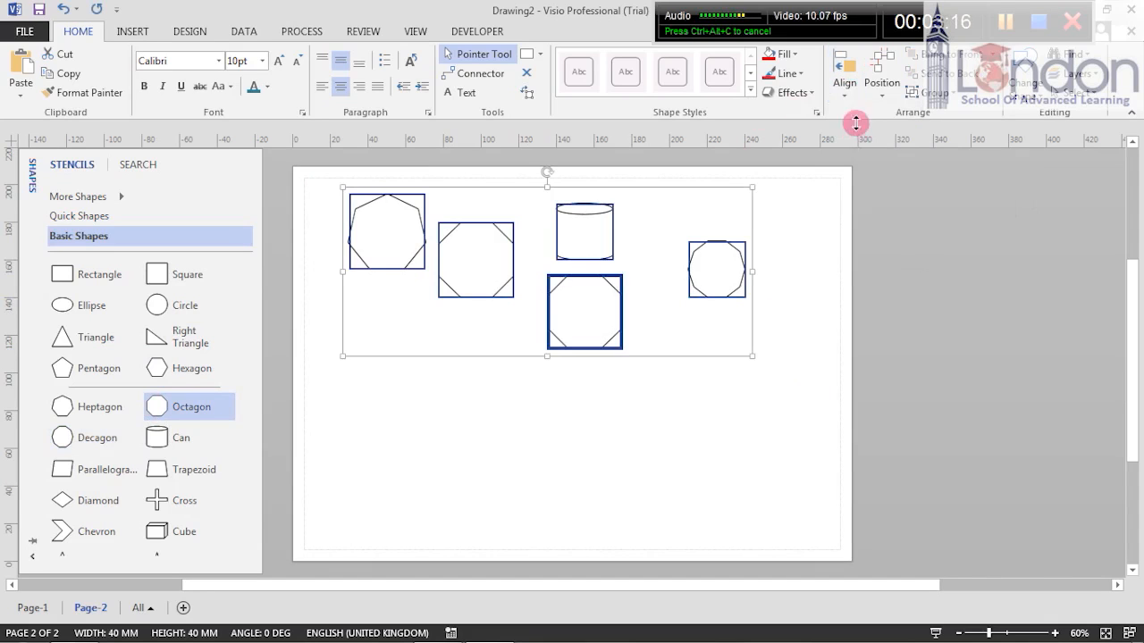
mouse_move(865, 140)
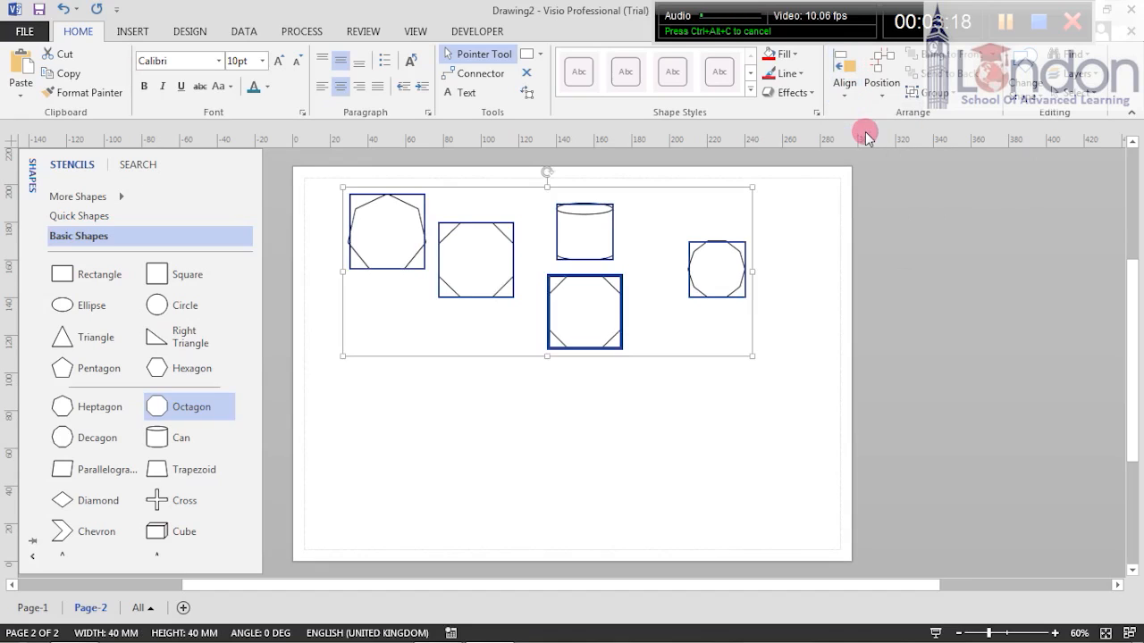
Align the page-2 polygons by left edges, then by bottom edges into one row
click(843, 75)
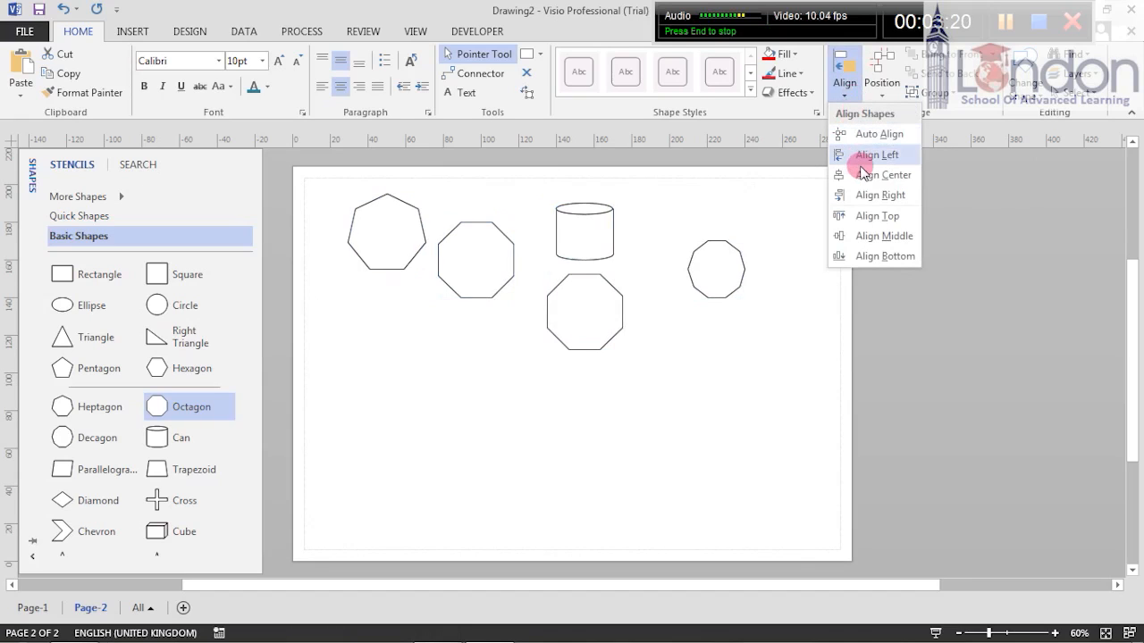
click(876, 153)
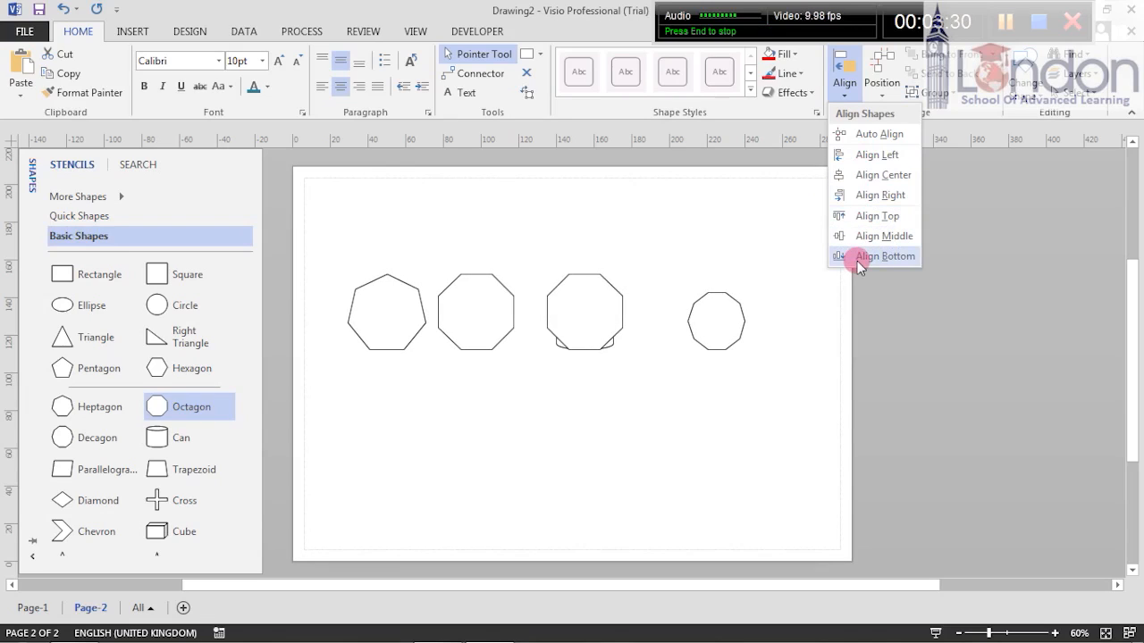
click(883, 258)
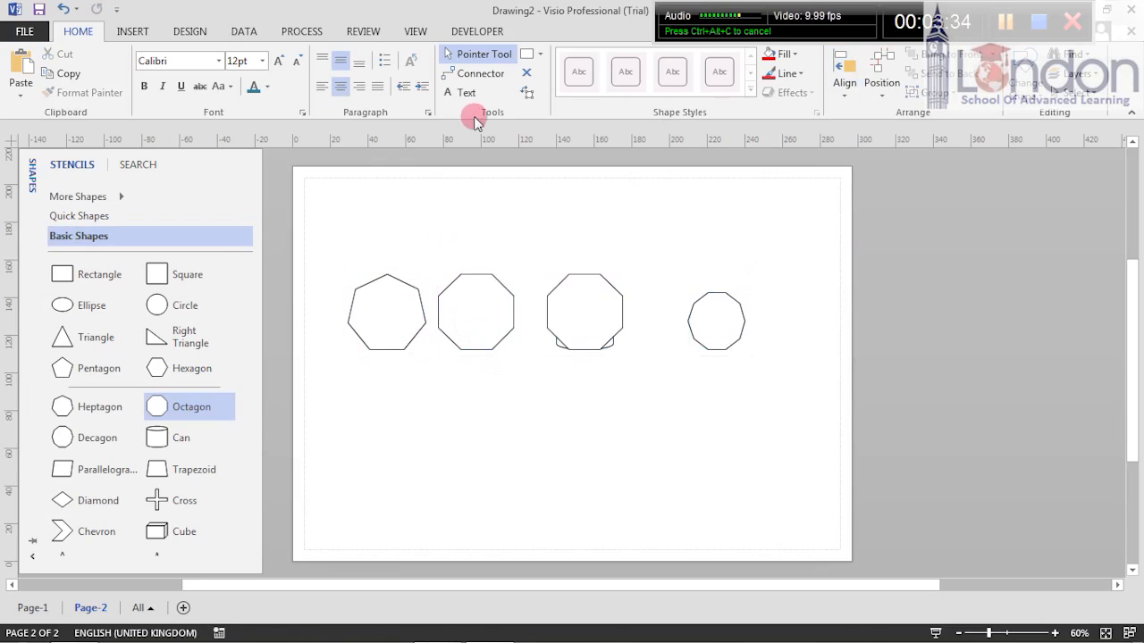
Join the octagons on page 2 with a connector line
click(386, 313)
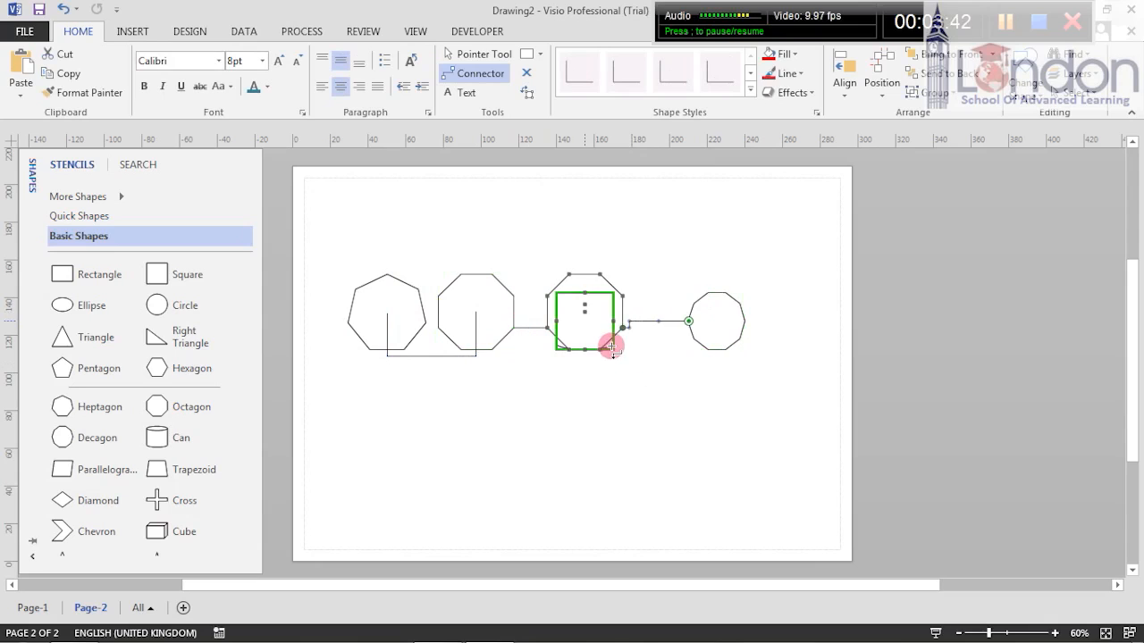
click(490, 54)
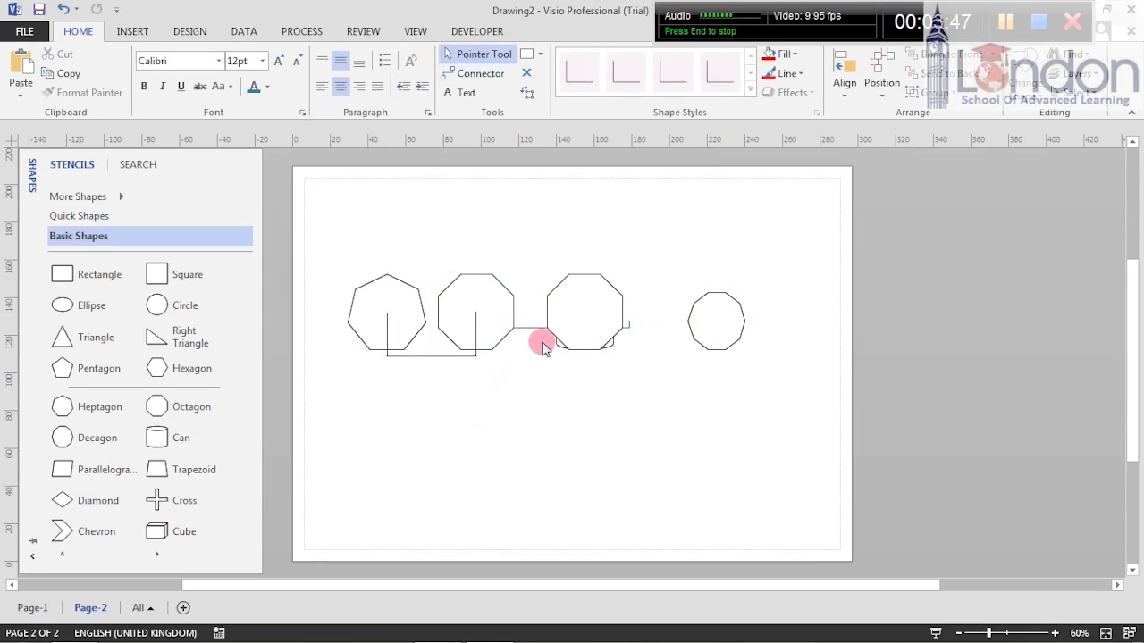
mouse_move(331, 264)
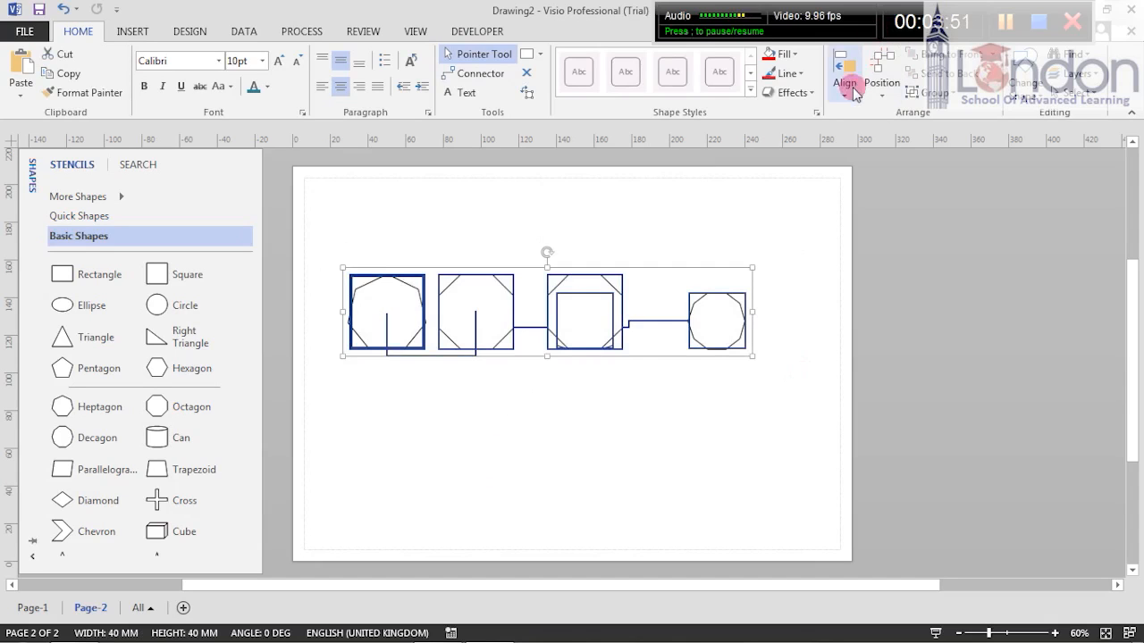
click(844, 78)
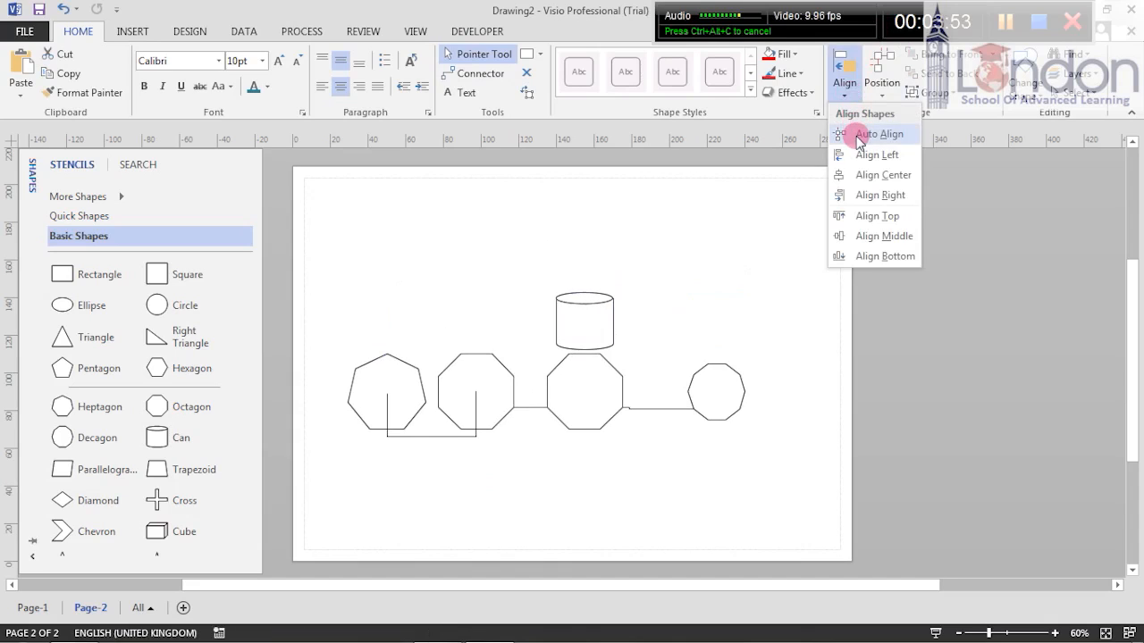
mouse_move(858, 151)
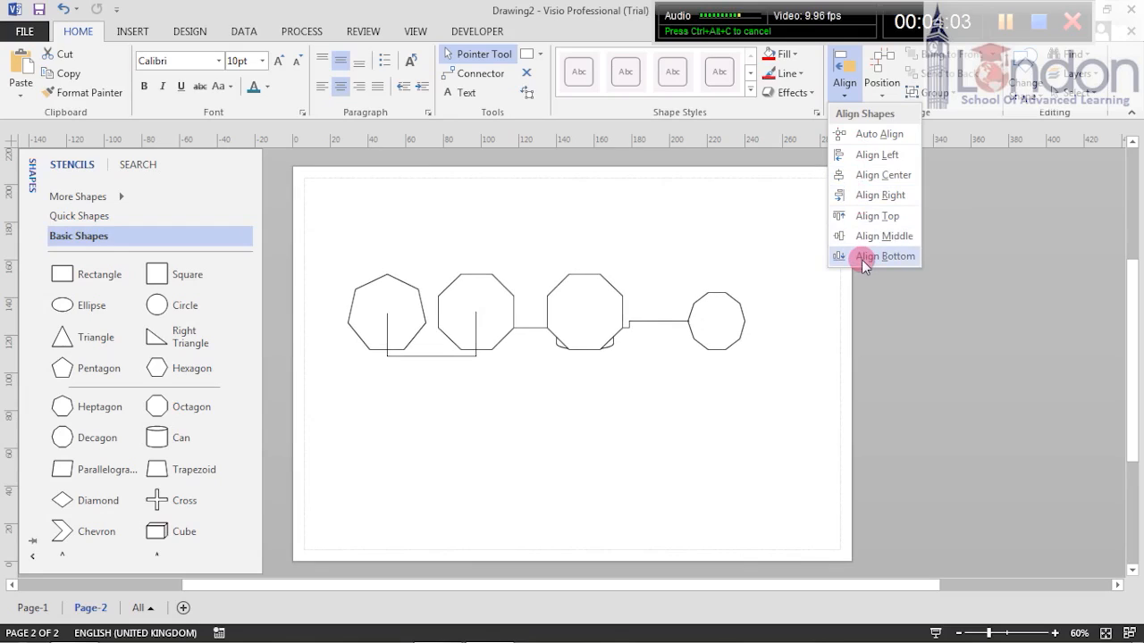
click(884, 257)
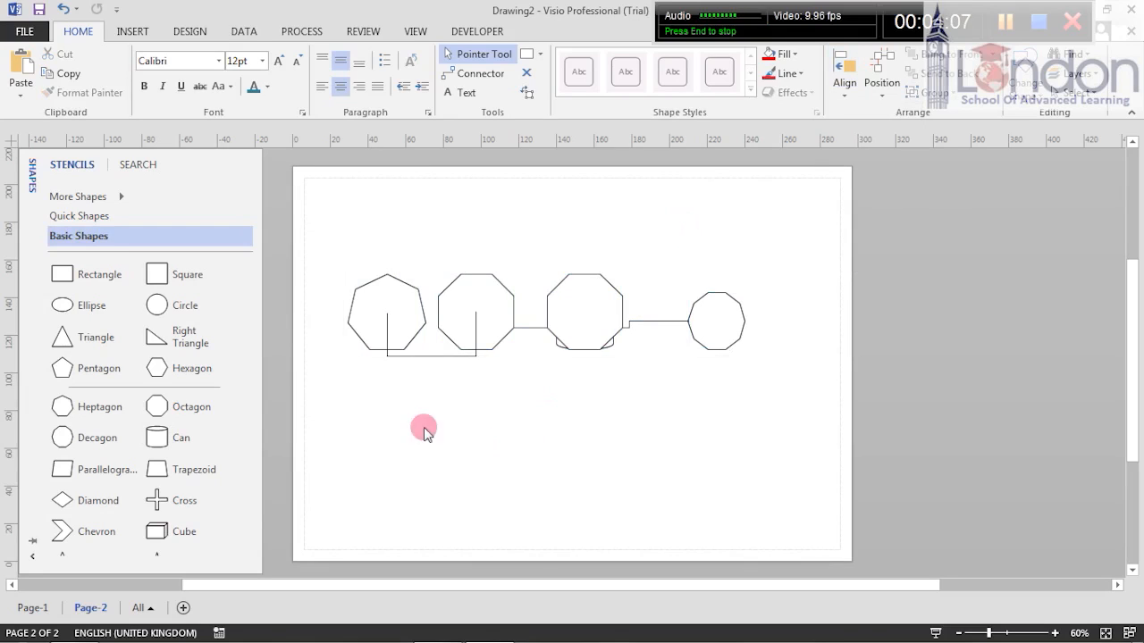
mouse_move(377, 449)
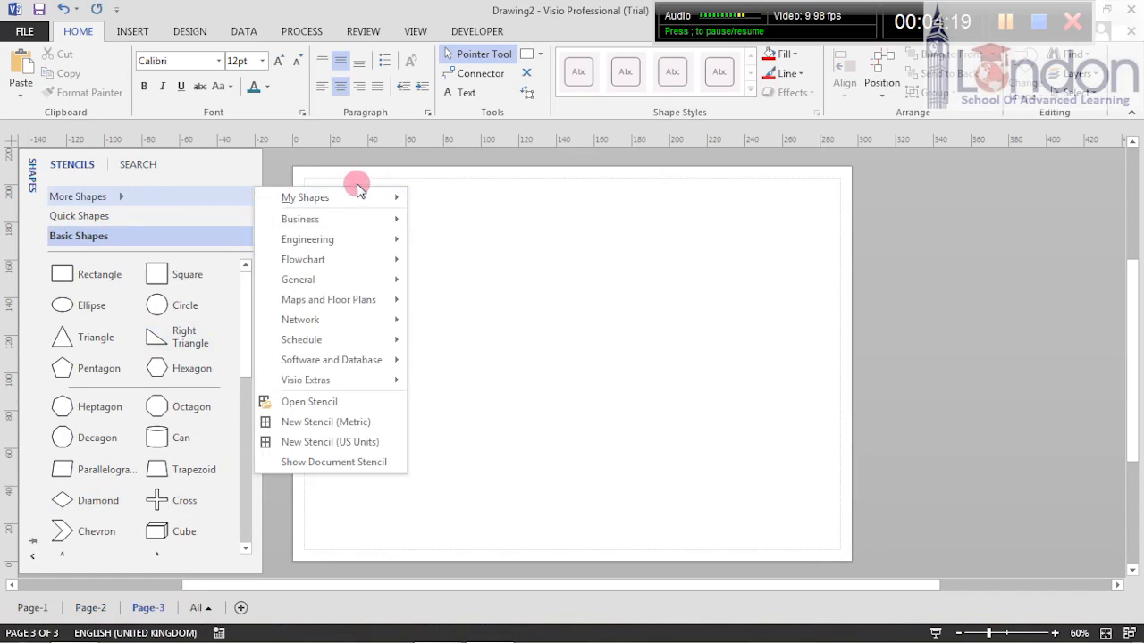
mouse_move(338, 259)
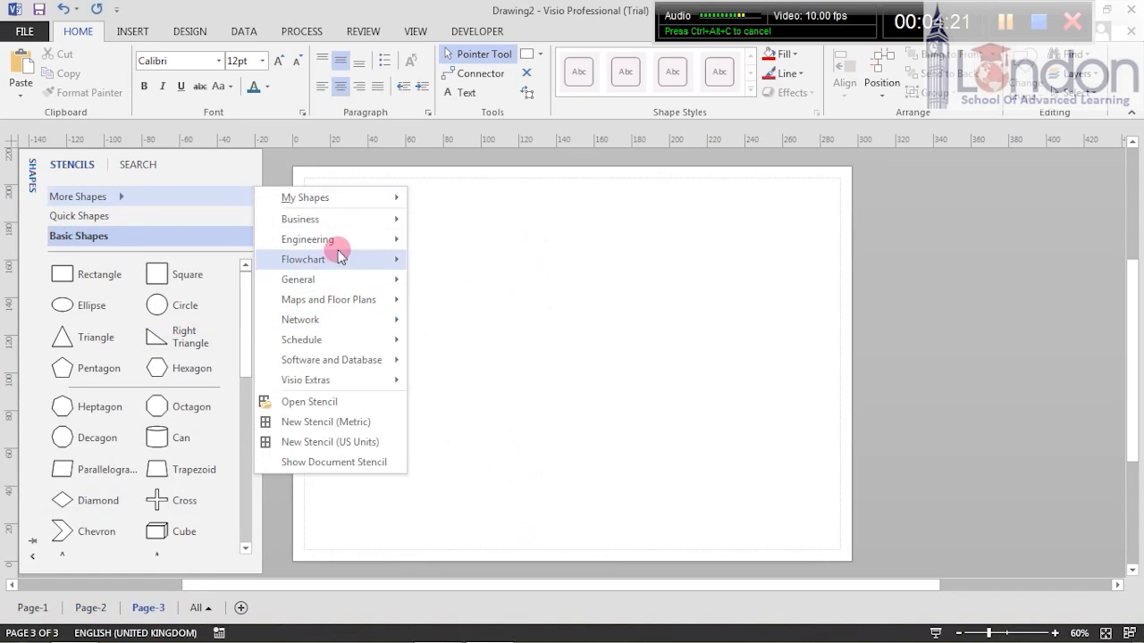
mouse_move(300, 218)
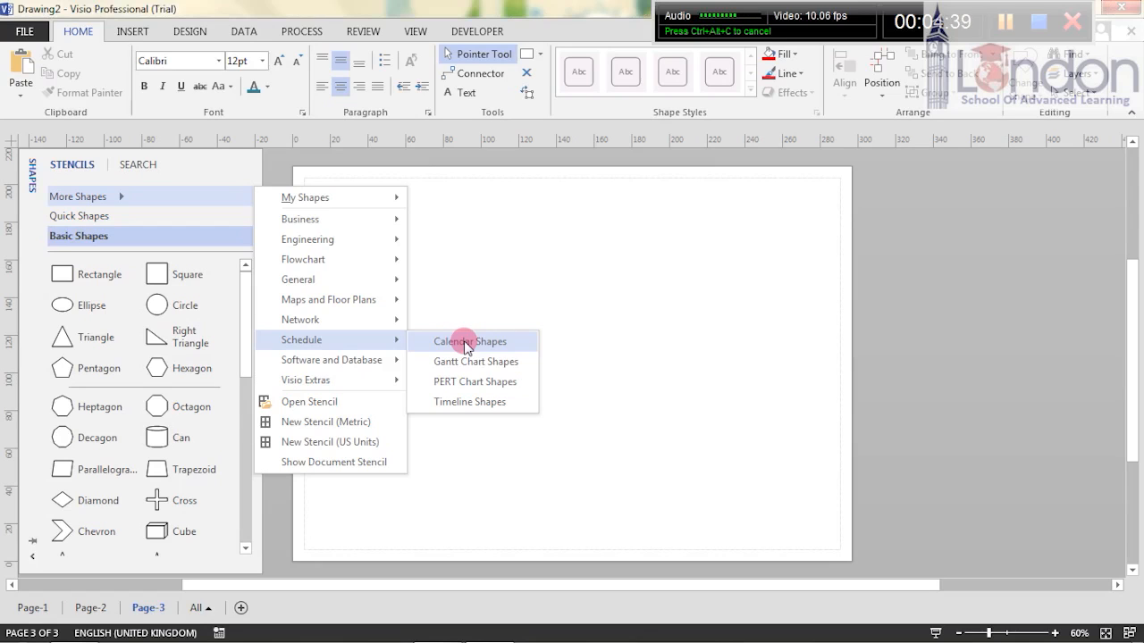
Load the Calendar Shapes stencil from More Shapes > Schedule on Page-3
click(465, 341)
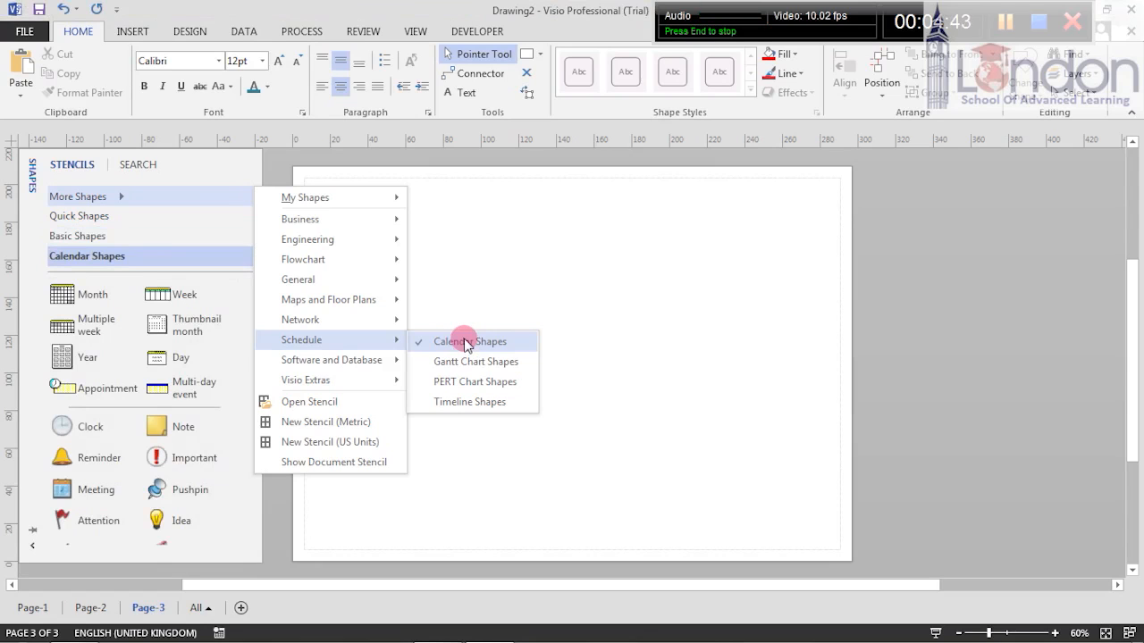
click(465, 342)
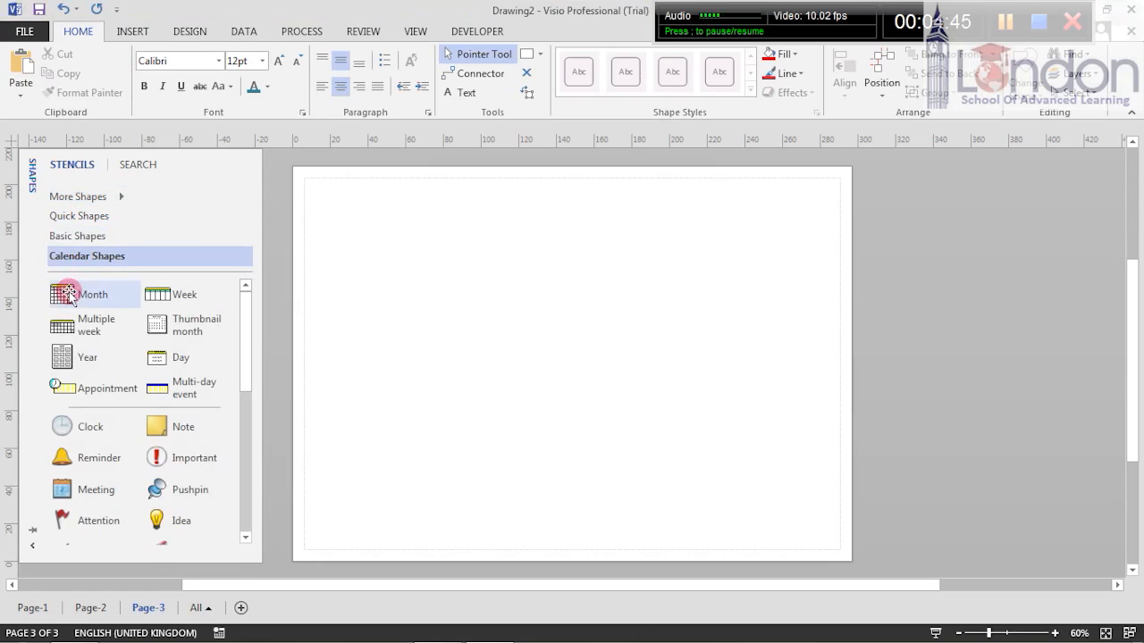
Place a Month calendar set to May 2013 with weeks starting Monday
drag(93, 293, 515, 353)
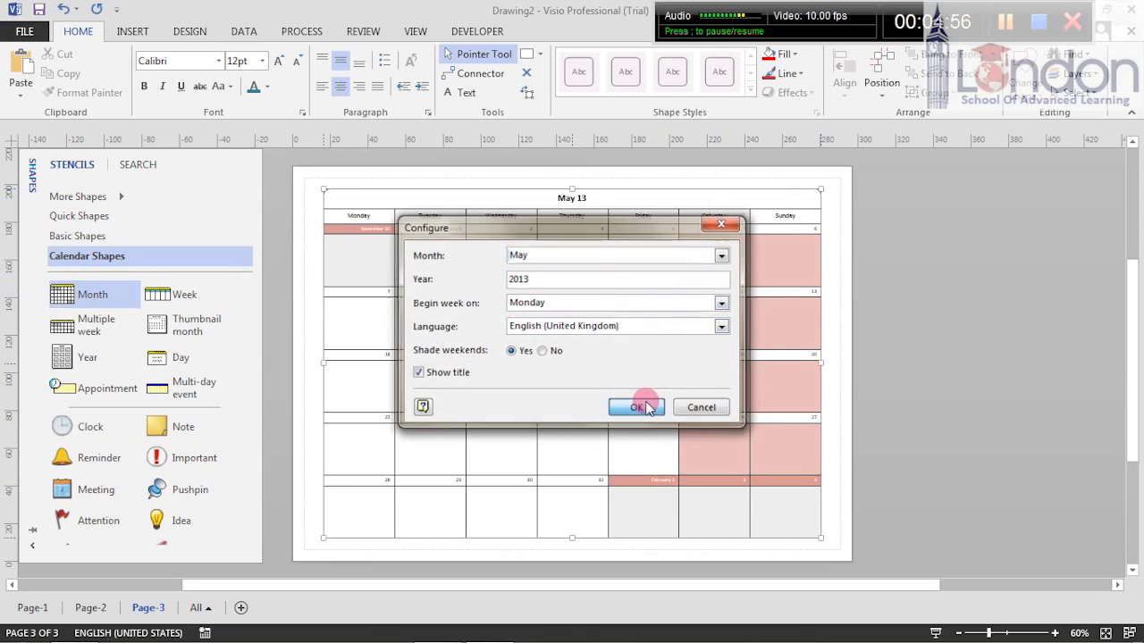
click(636, 408)
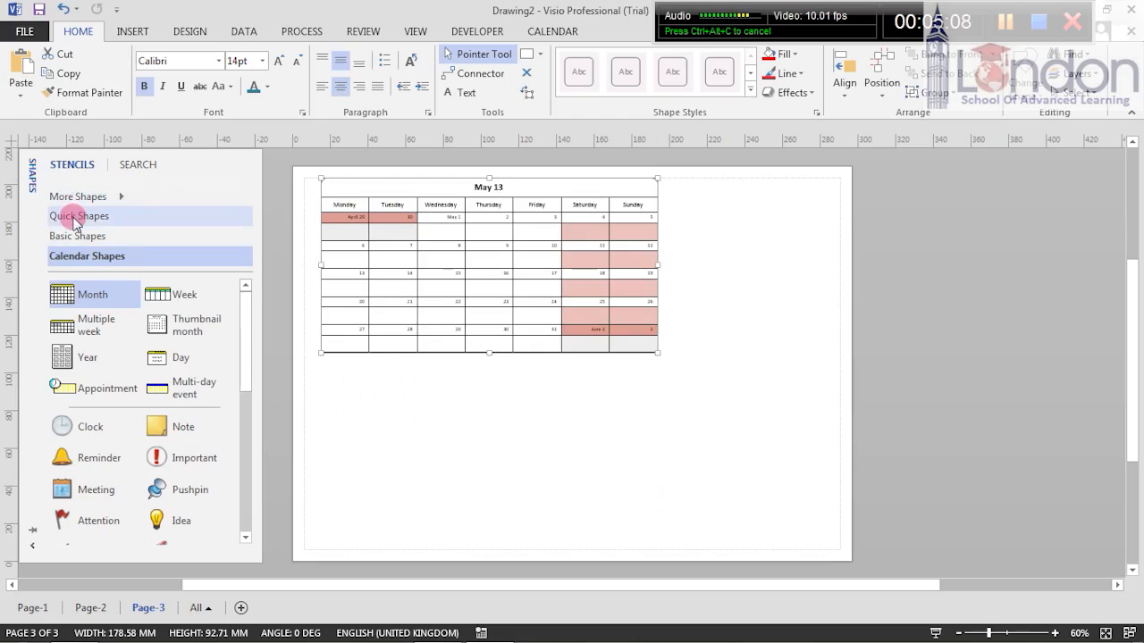
Restore the Basic Shapes stencil and select the calendar together with both squares
click(79, 235)
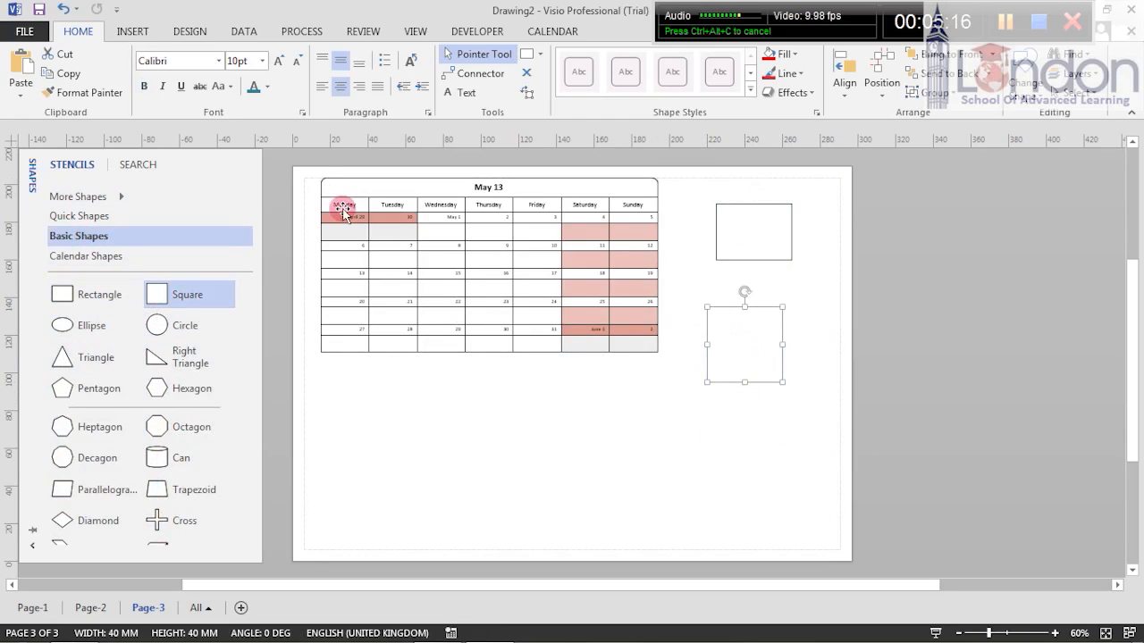
click(377, 196)
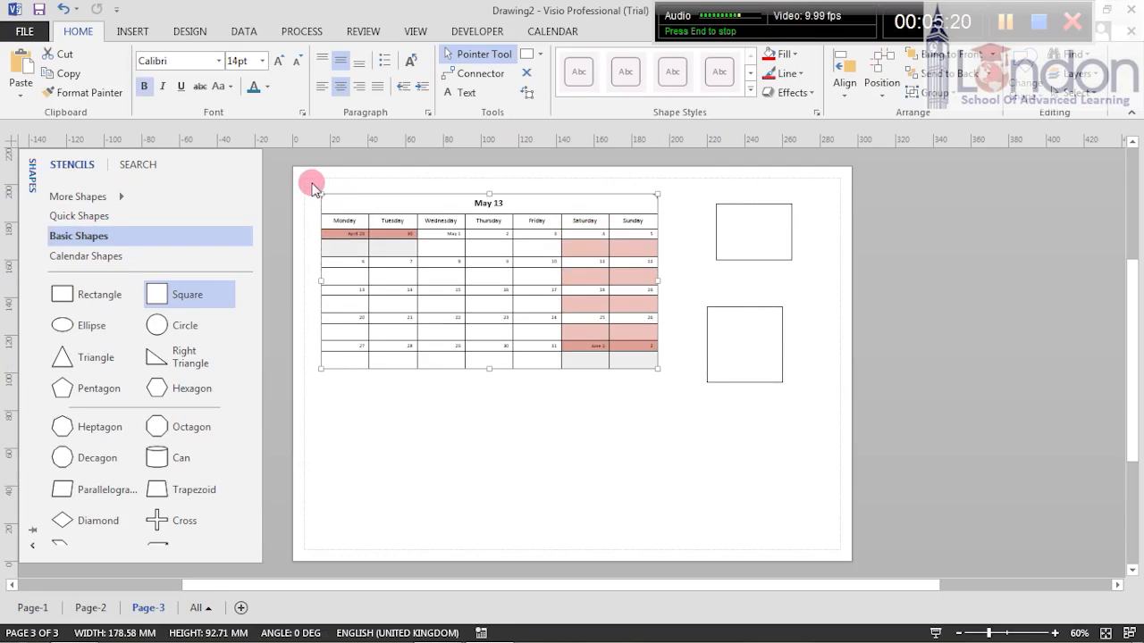
drag(311, 182, 833, 415)
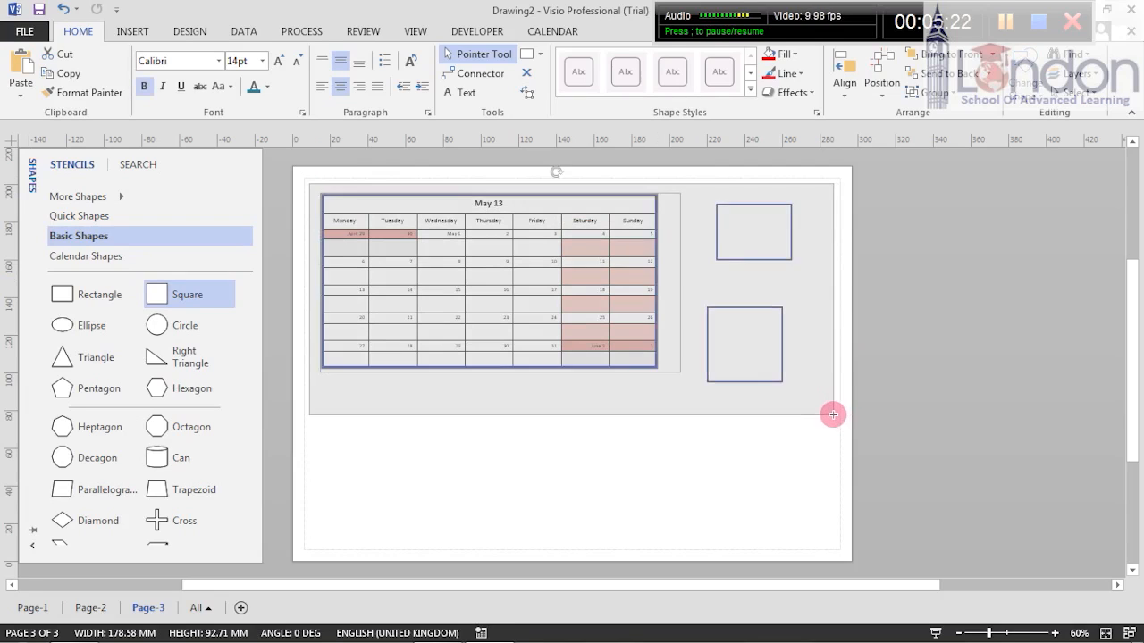
Try Align Left and then Align Bottom on the calendar and squares
click(844, 75)
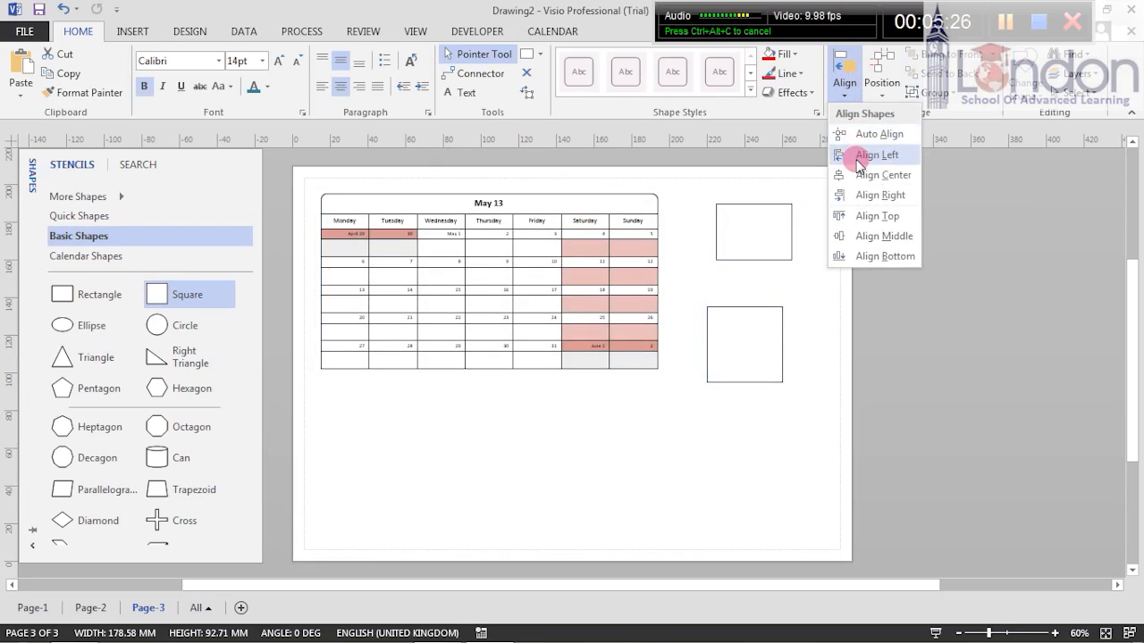
click(876, 154)
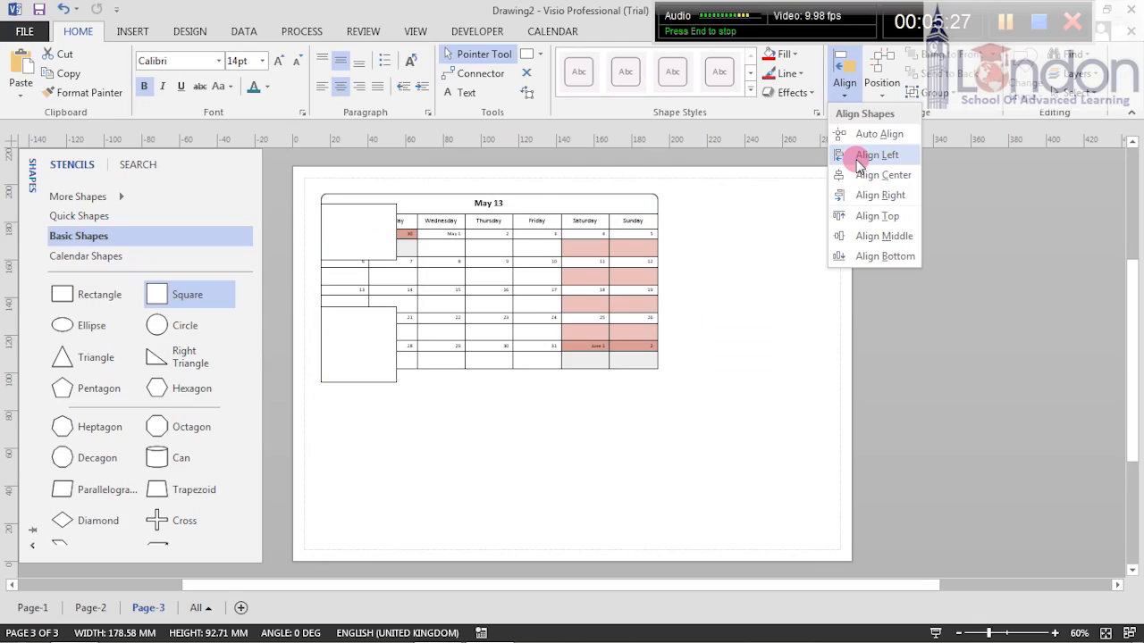
click(875, 175)
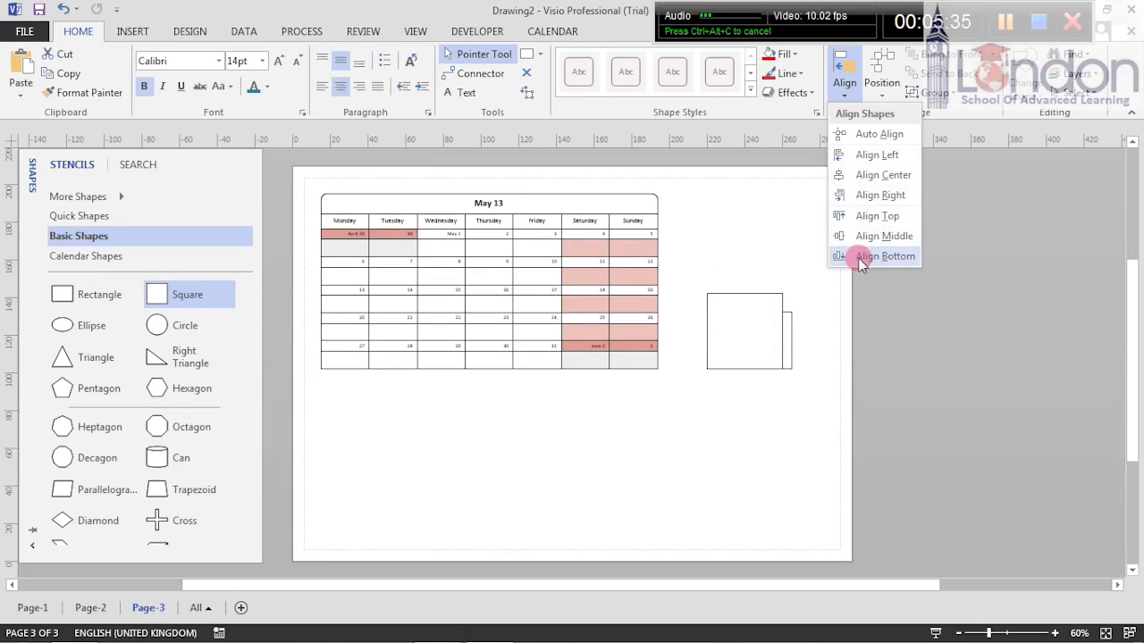
click(885, 257)
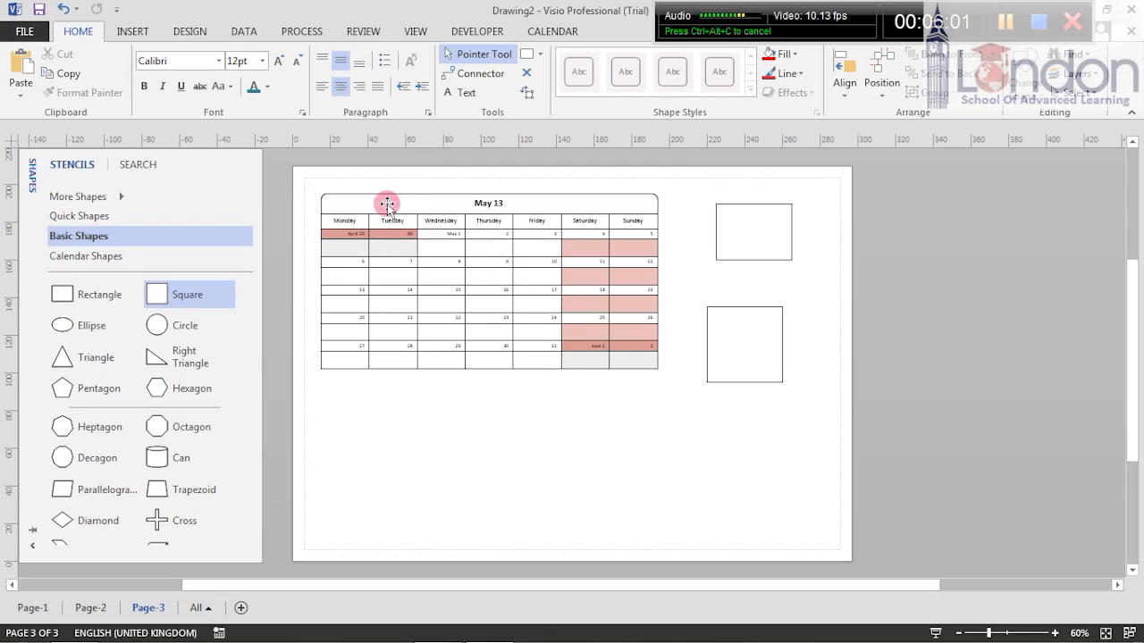
mouse_move(754, 229)
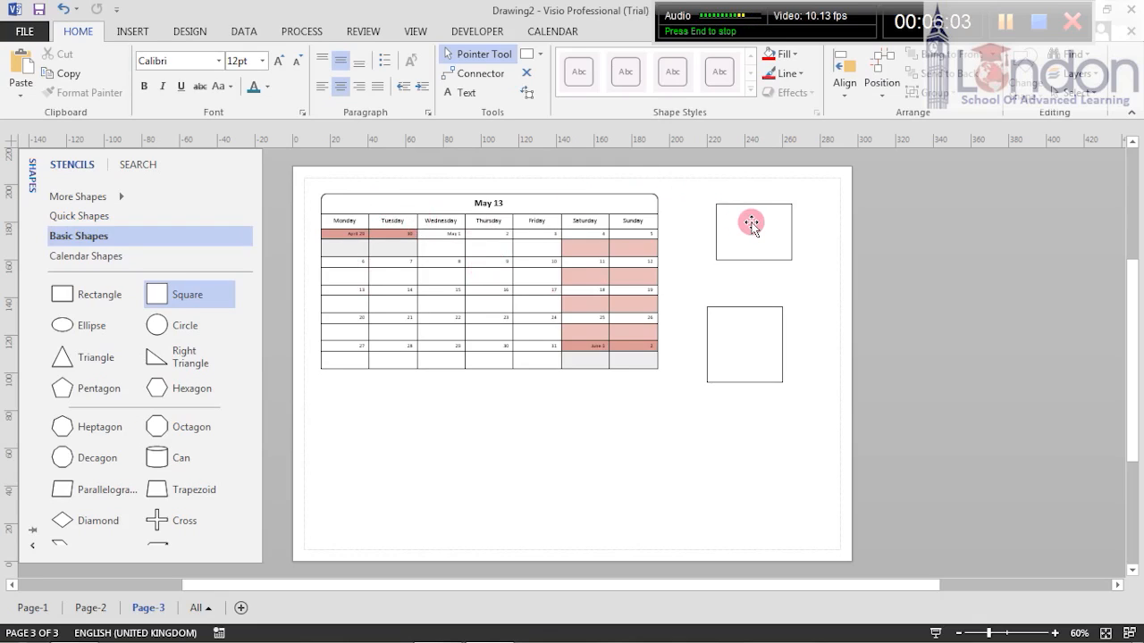